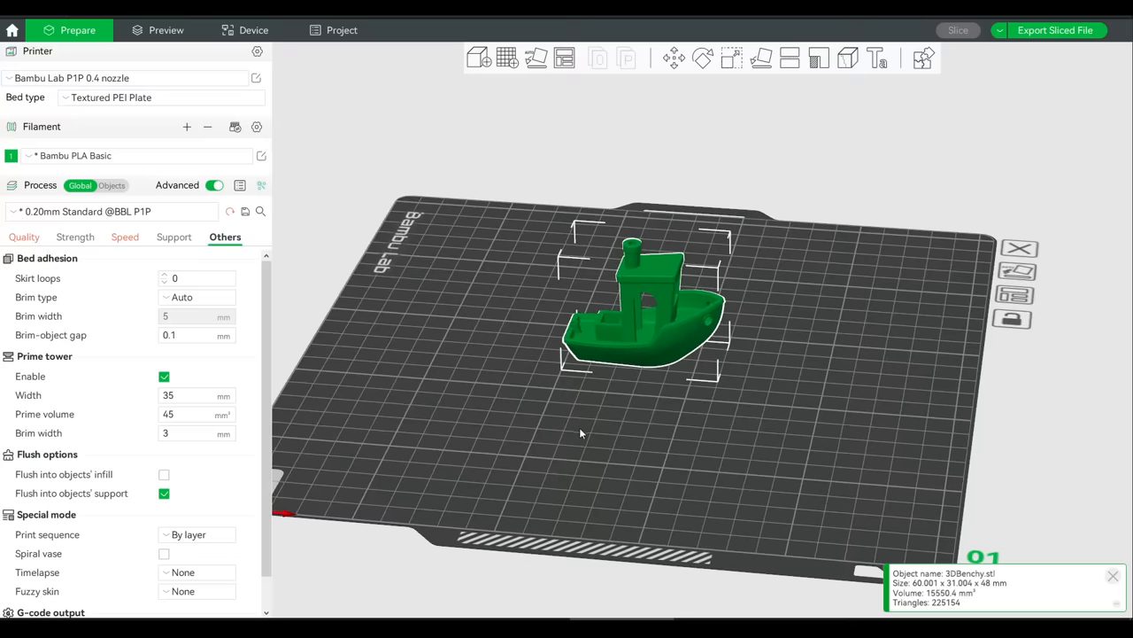
mouse_move(592, 425)
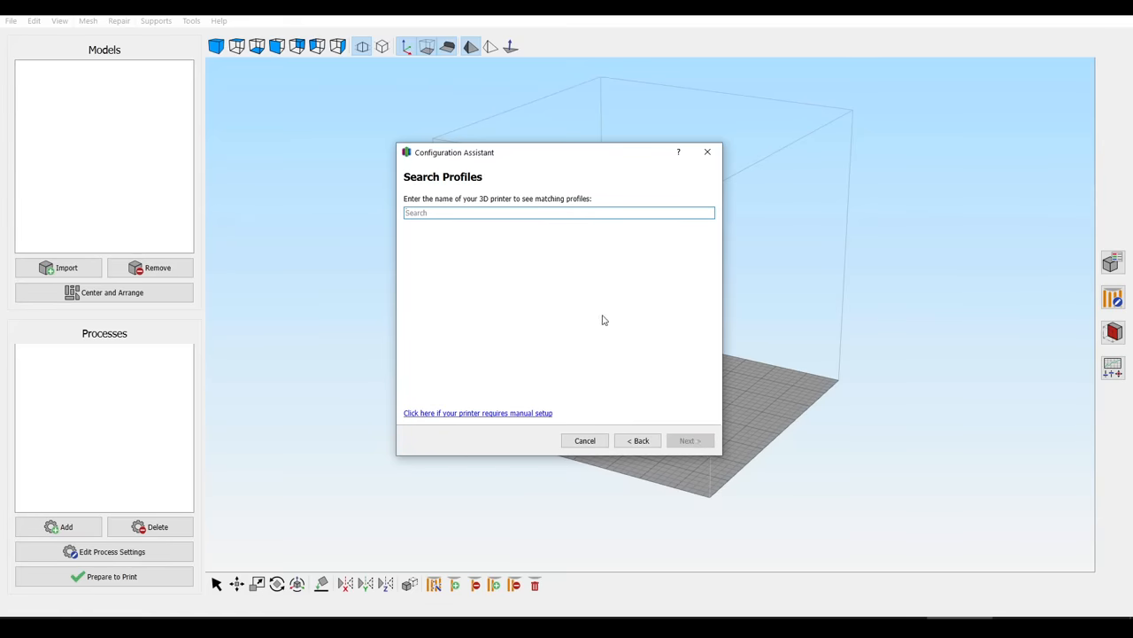
Add a Bambu Lab X1 Carbon printer profile via the Configuration Assistant search for 'bambu'
text(bambu)
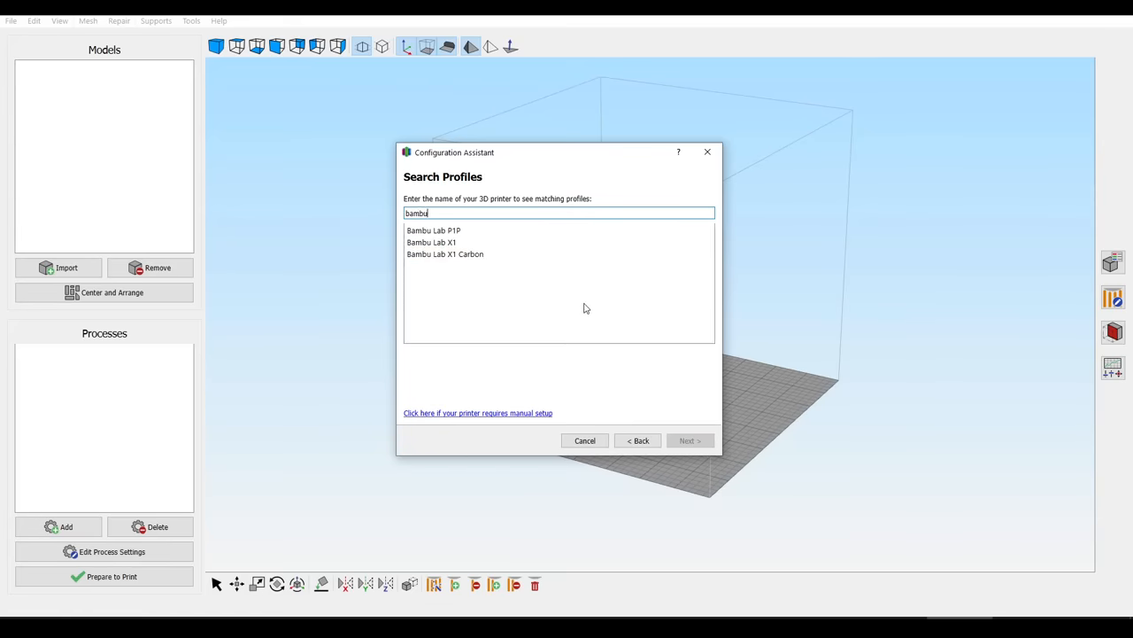
click(445, 254)
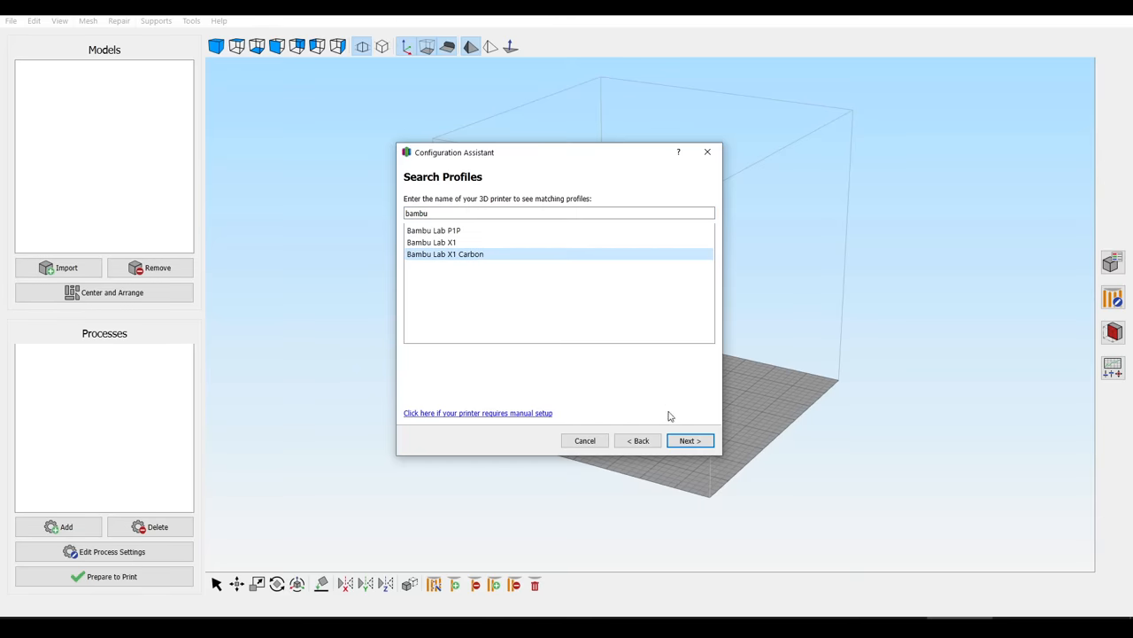
click(689, 440)
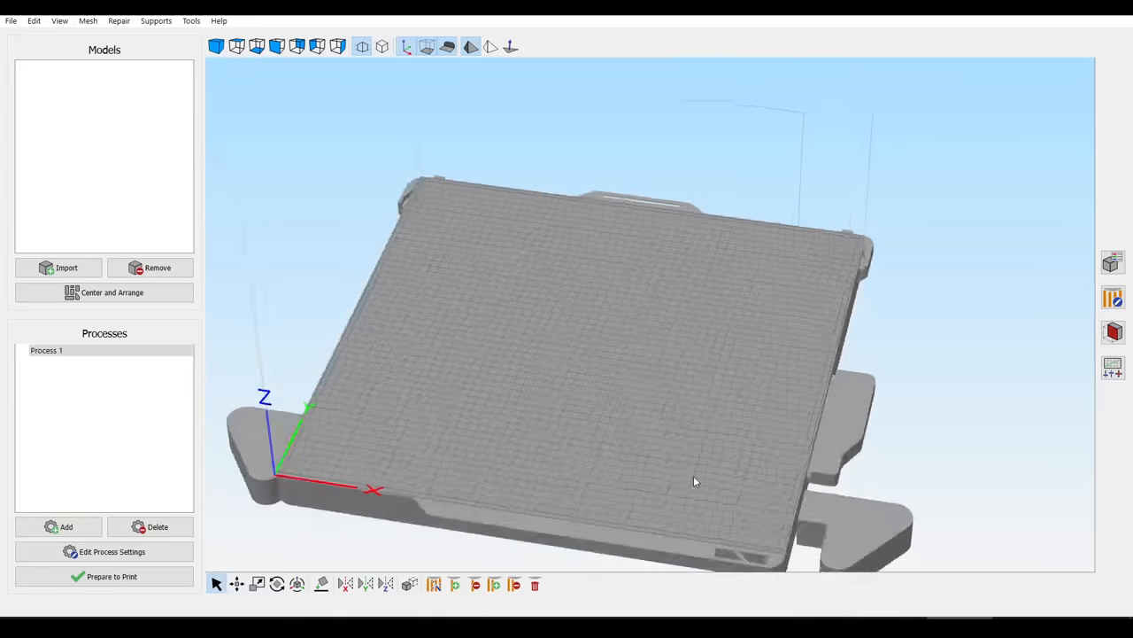
drag(695, 481, 728, 409)
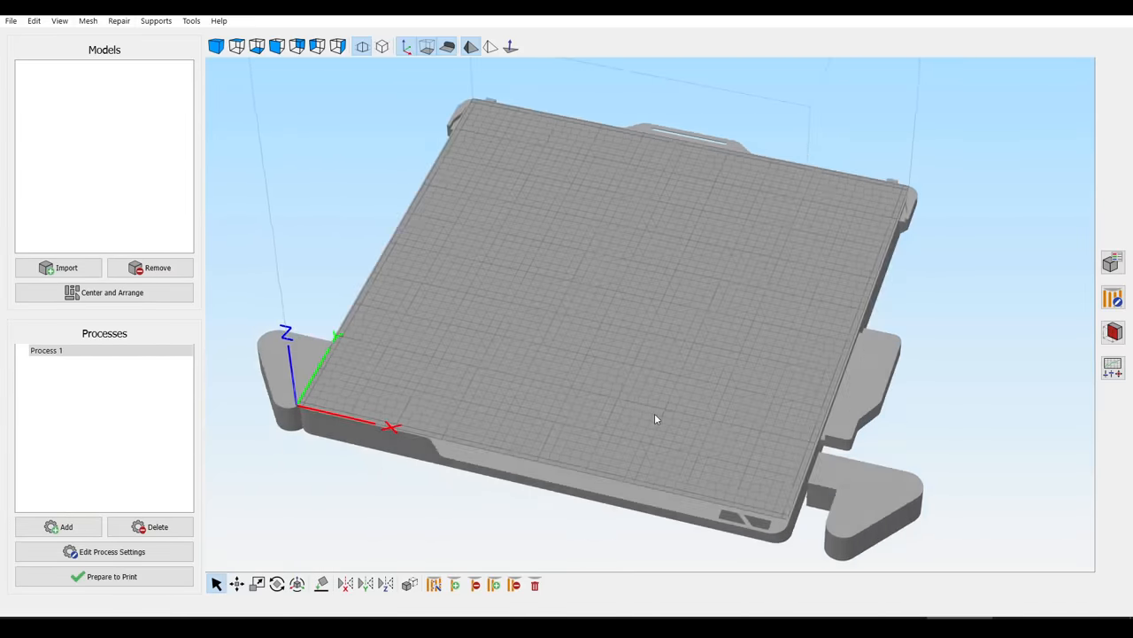
Show Process 1's settings with its starting G-code script under Scripts
click(104, 550)
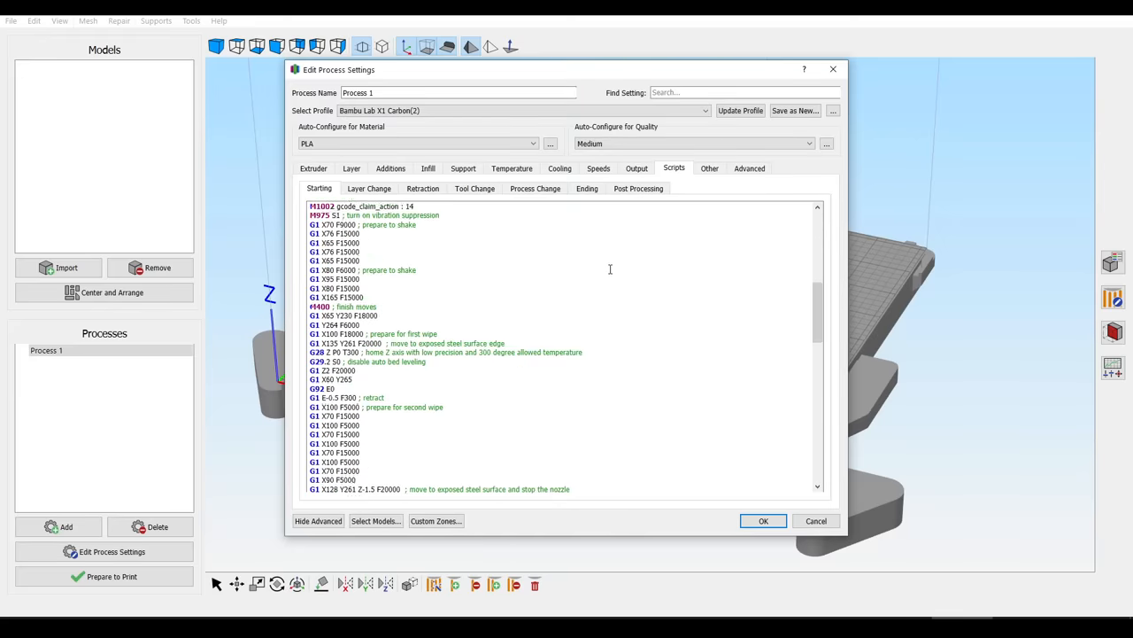
scroll(down, 3)
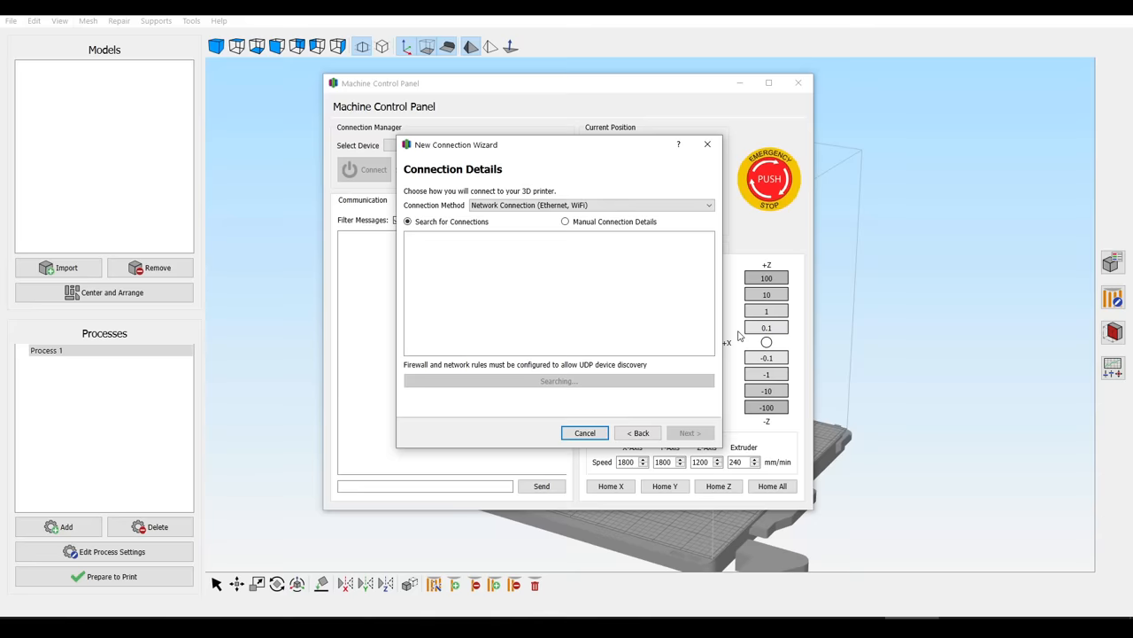
Start the New Connection Wizard for a network (Ethernet/WiFi) printer connection
click(690, 433)
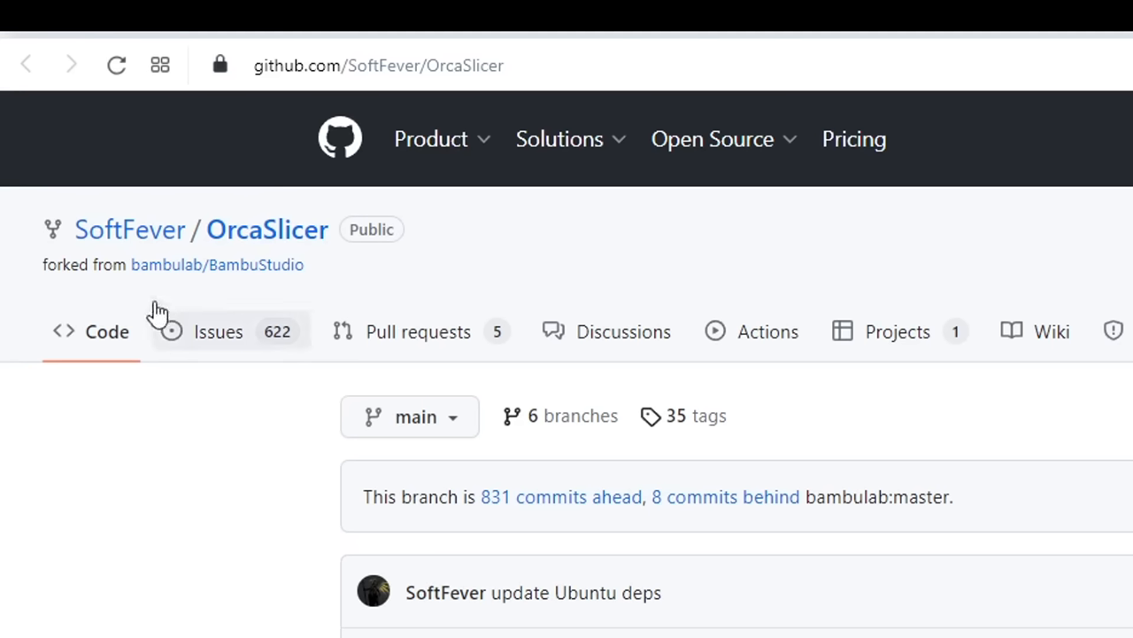
mouse_move(316, 299)
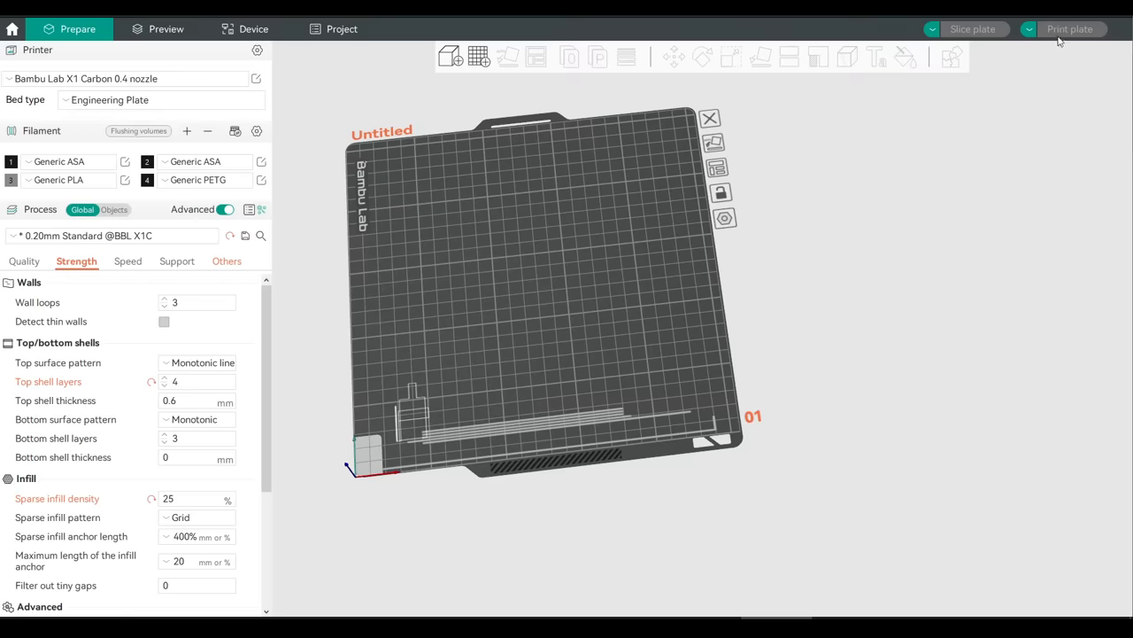
mouse_move(1003, 237)
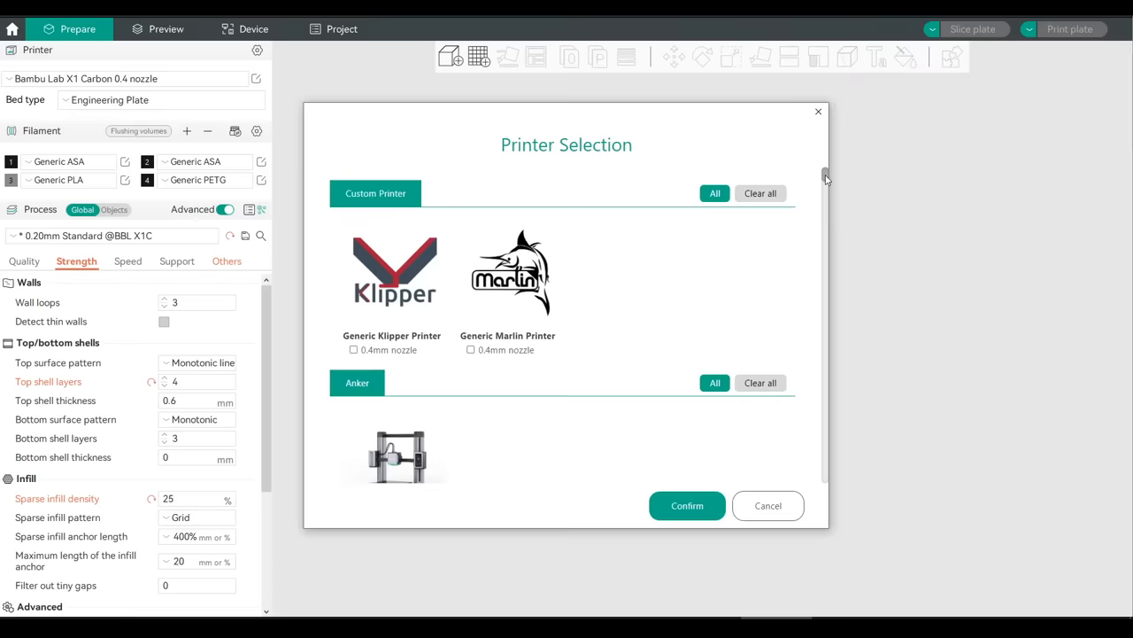
Scroll the printer selection list through the Anker, Anycubic, Creality and Elegoo brands
scroll(down, 3)
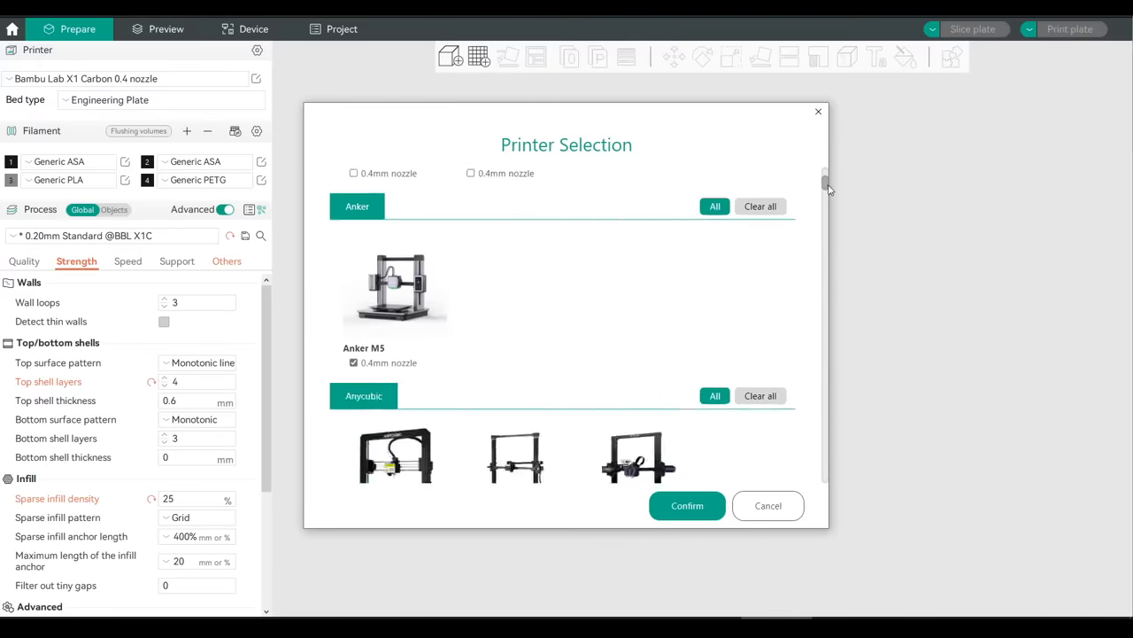
scroll(down, 3)
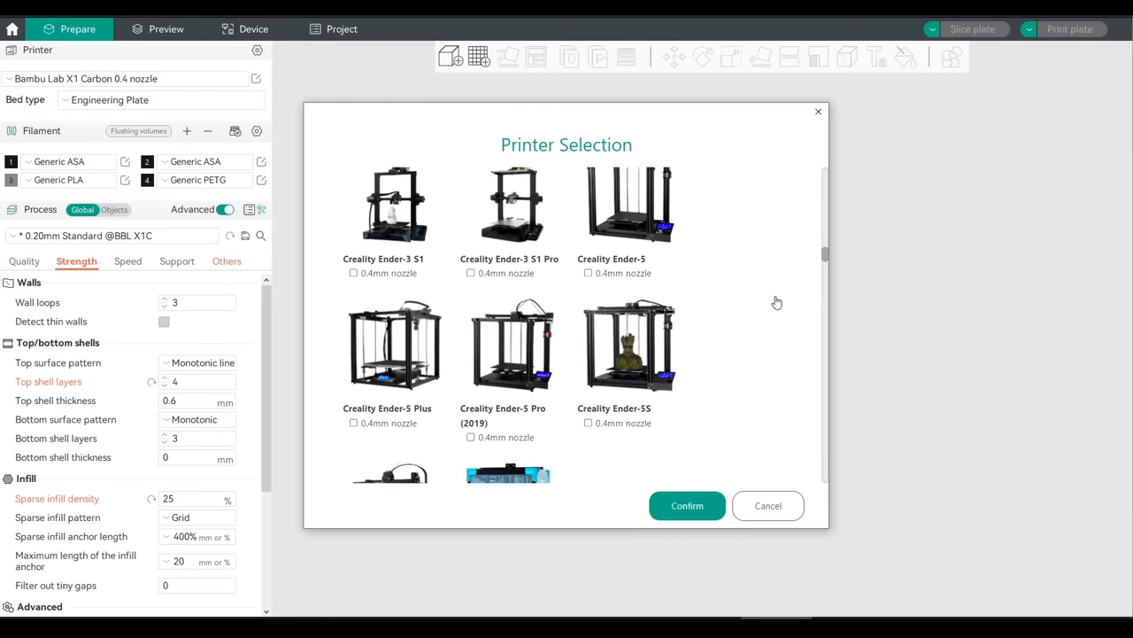
scroll(down, 3)
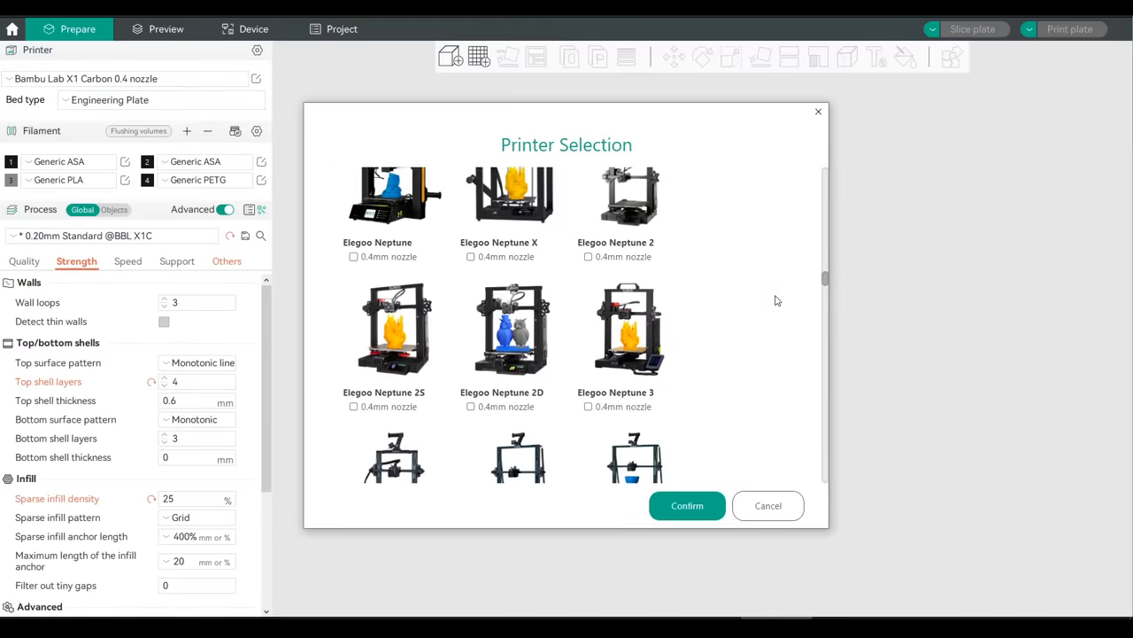
scroll(down, 3)
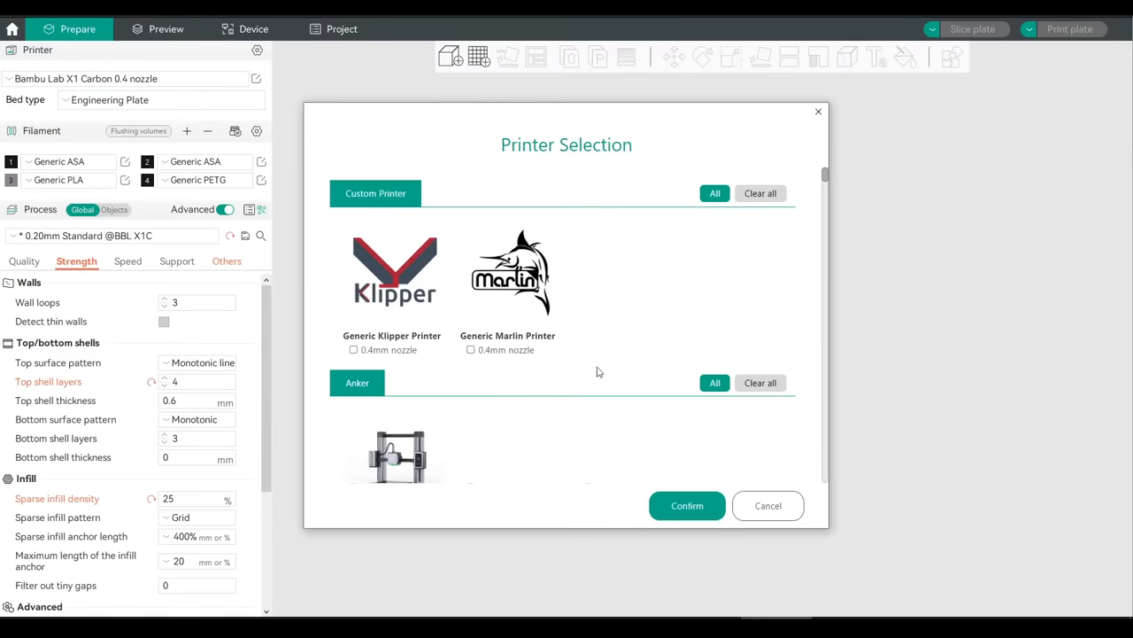
mouse_move(568, 288)
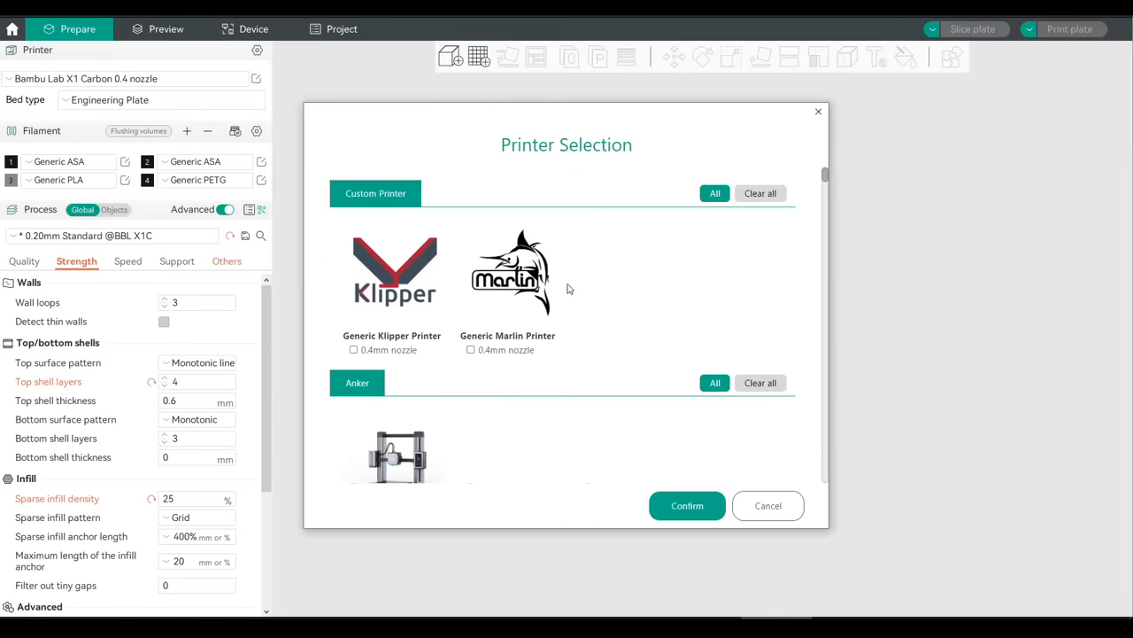
View live device status for the X1 Carbon and the RatRig V-Core 3, then return to the X1 Carbon plate
click(253, 29)
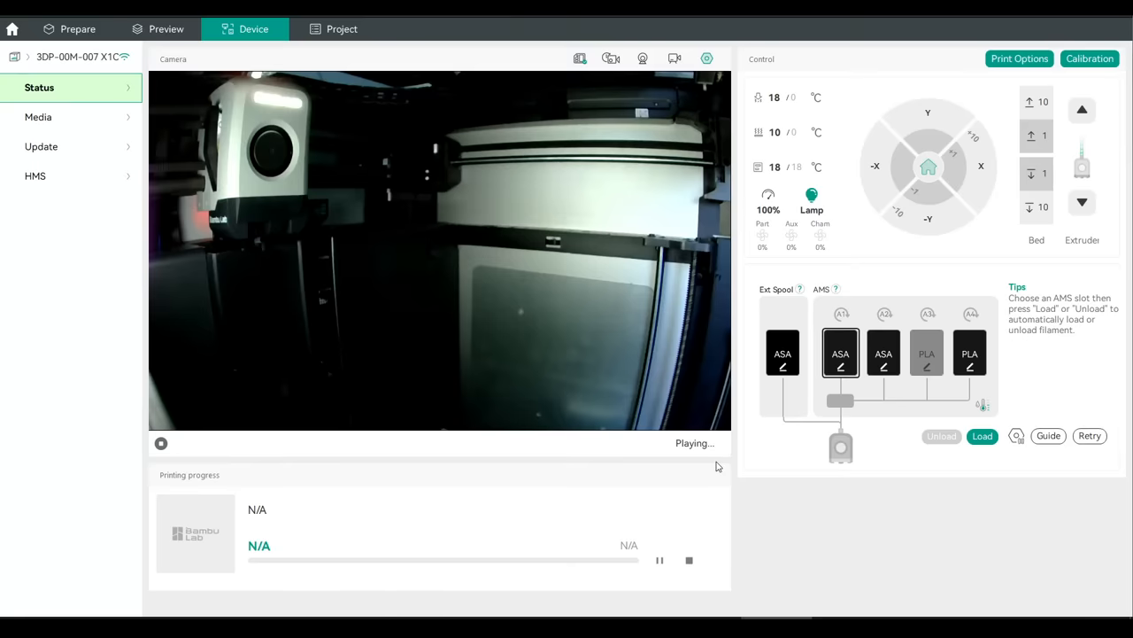
mouse_move(729, 326)
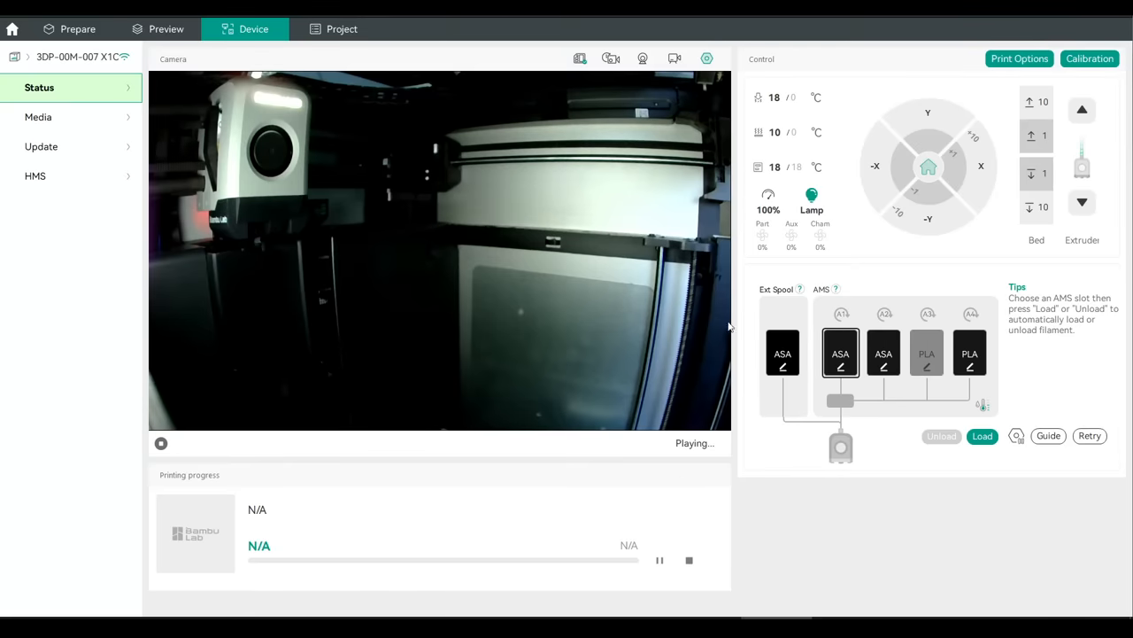
mouse_move(1090, 333)
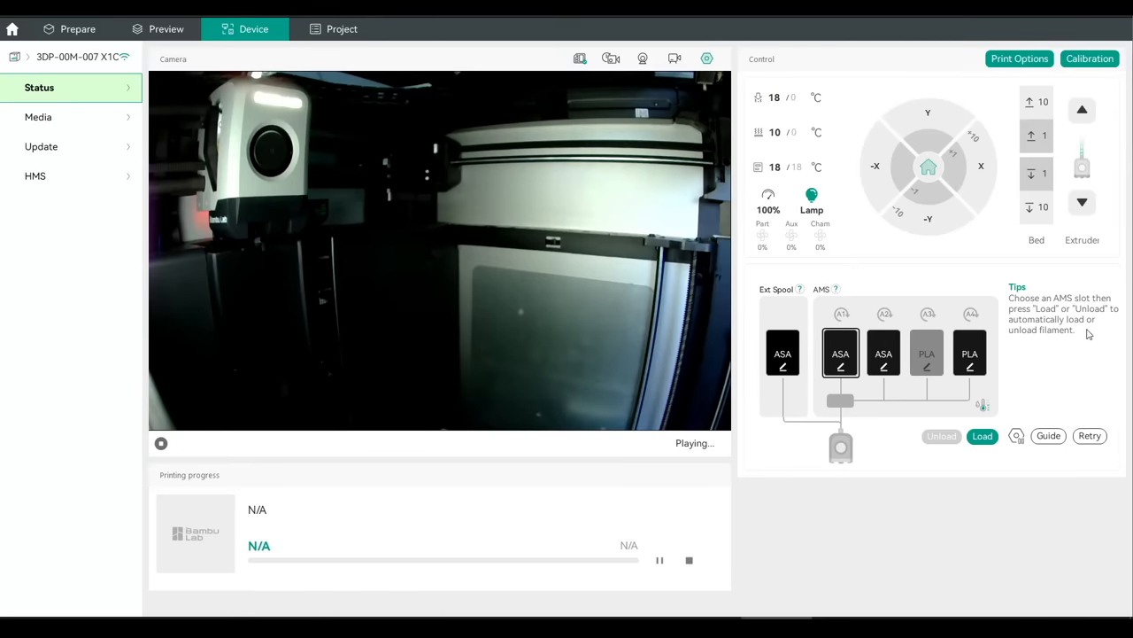
click(78, 28)
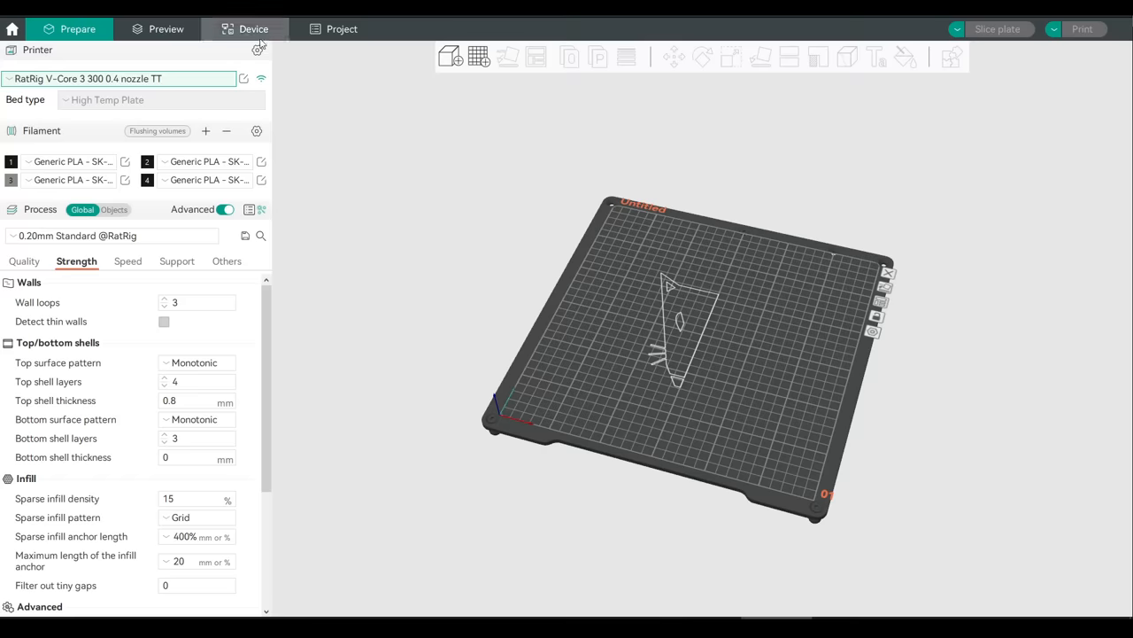
click(253, 28)
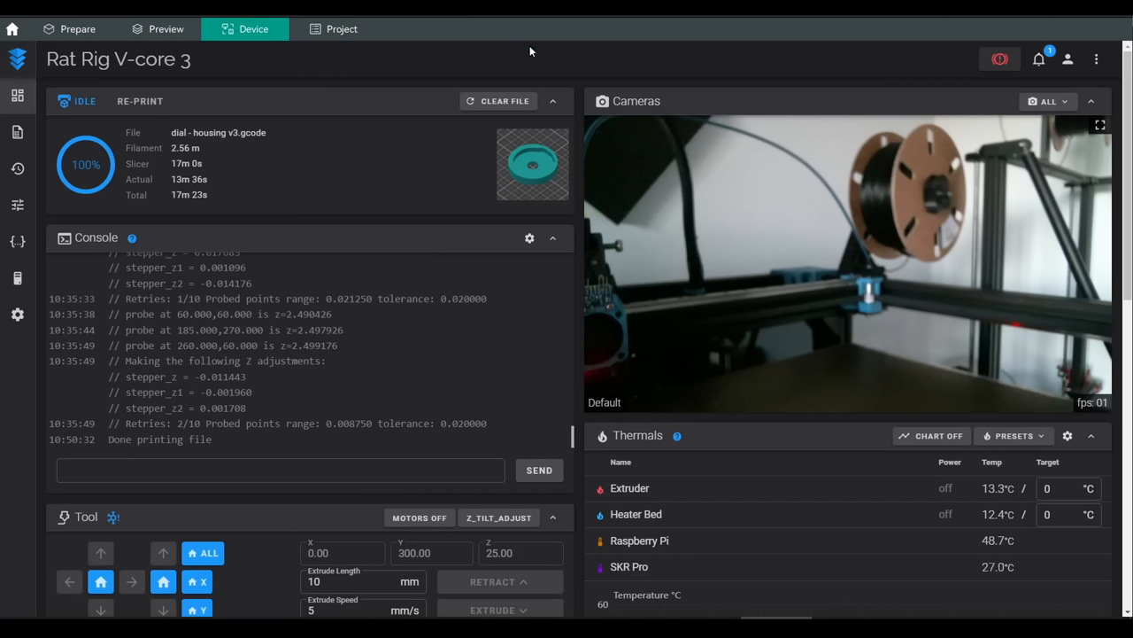
click(77, 29)
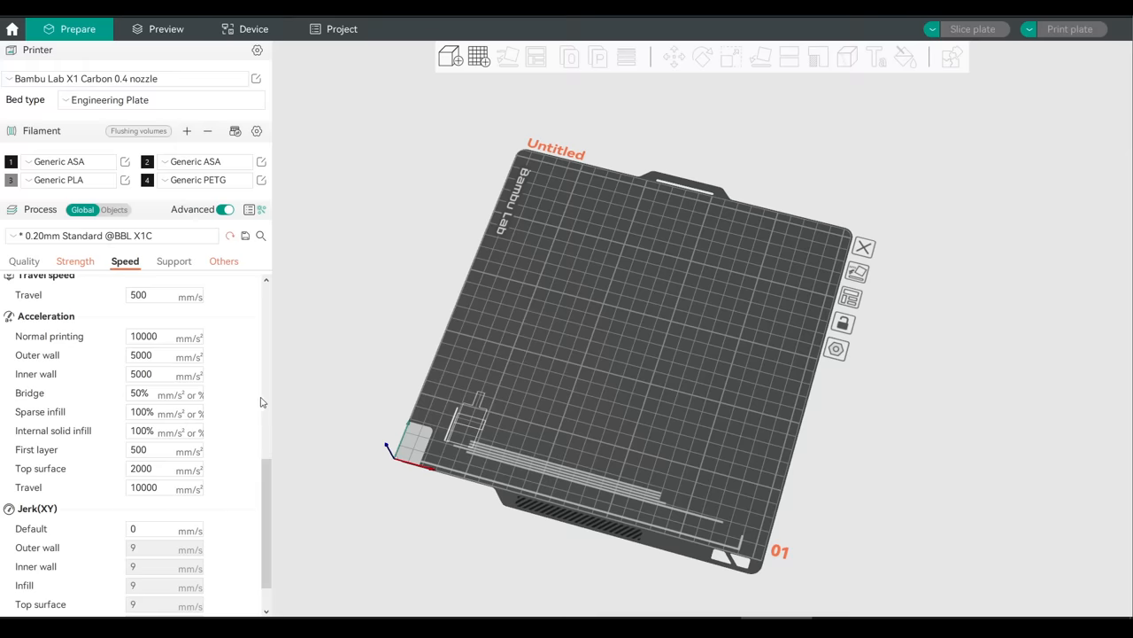
Inspect the sliced speed test model, then start a new empty project on the plate
scroll(down, 3)
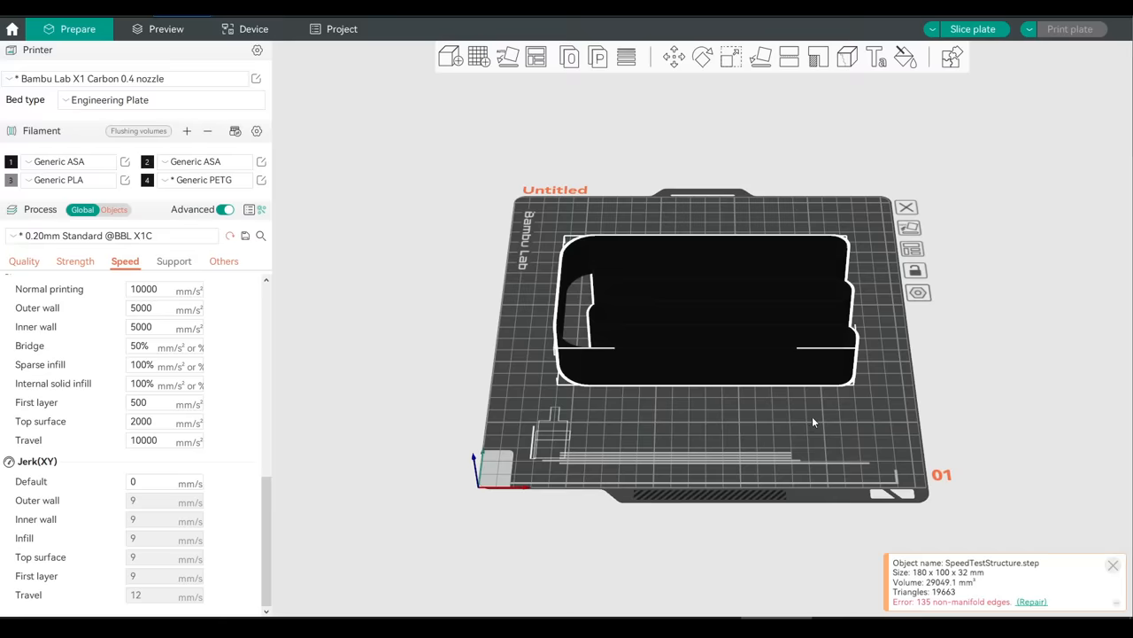
scroll(up, 3)
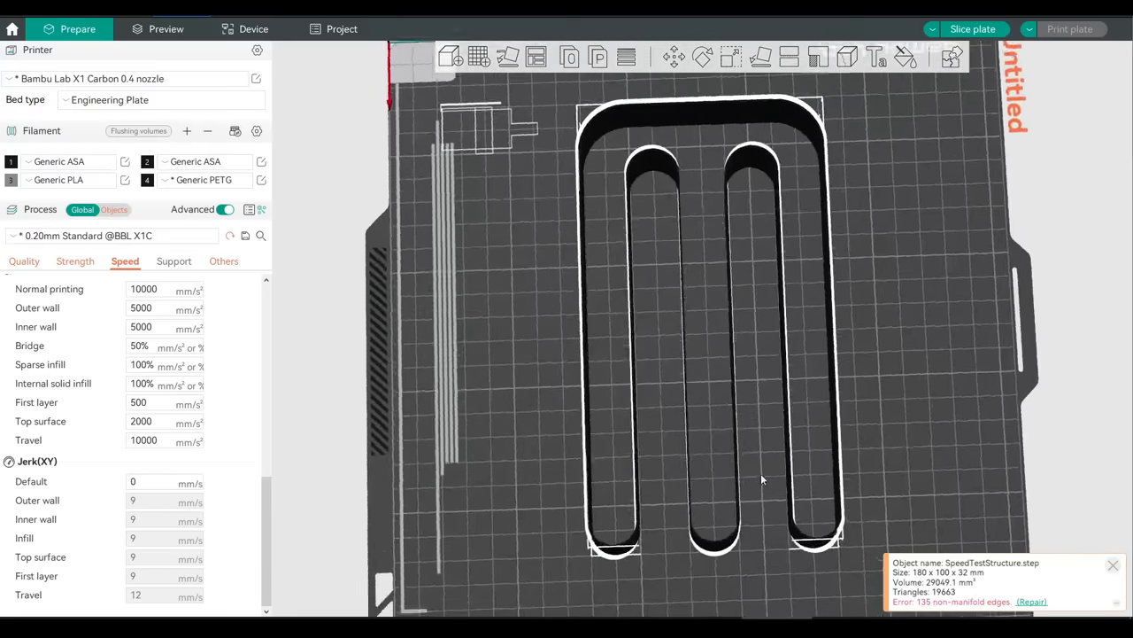
drag(762, 478, 863, 461)
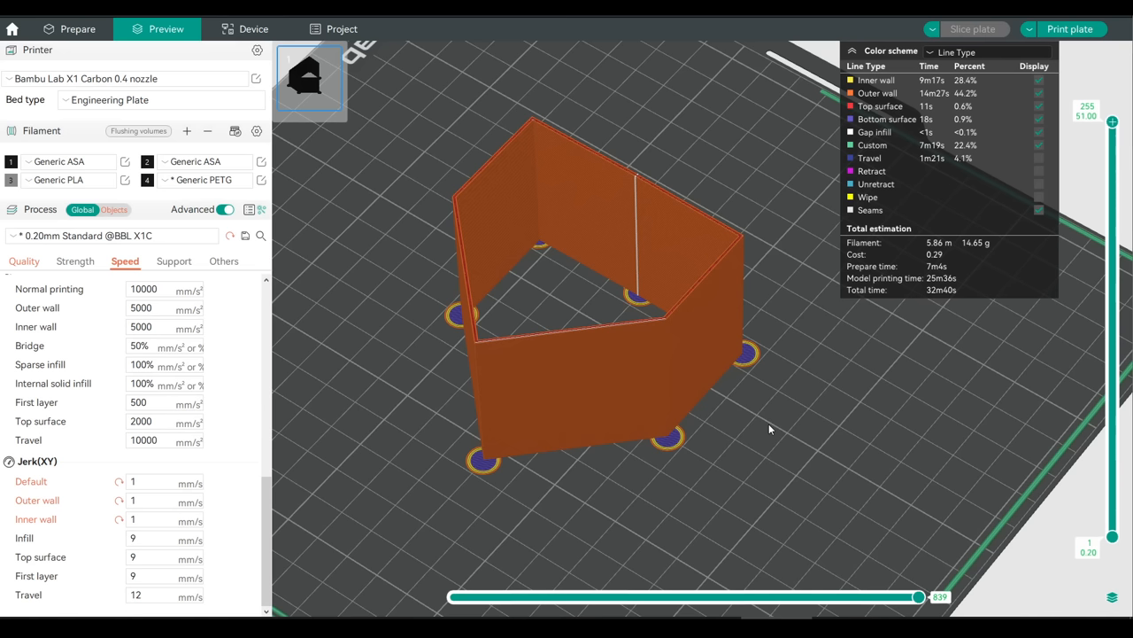
mouse_move(810, 397)
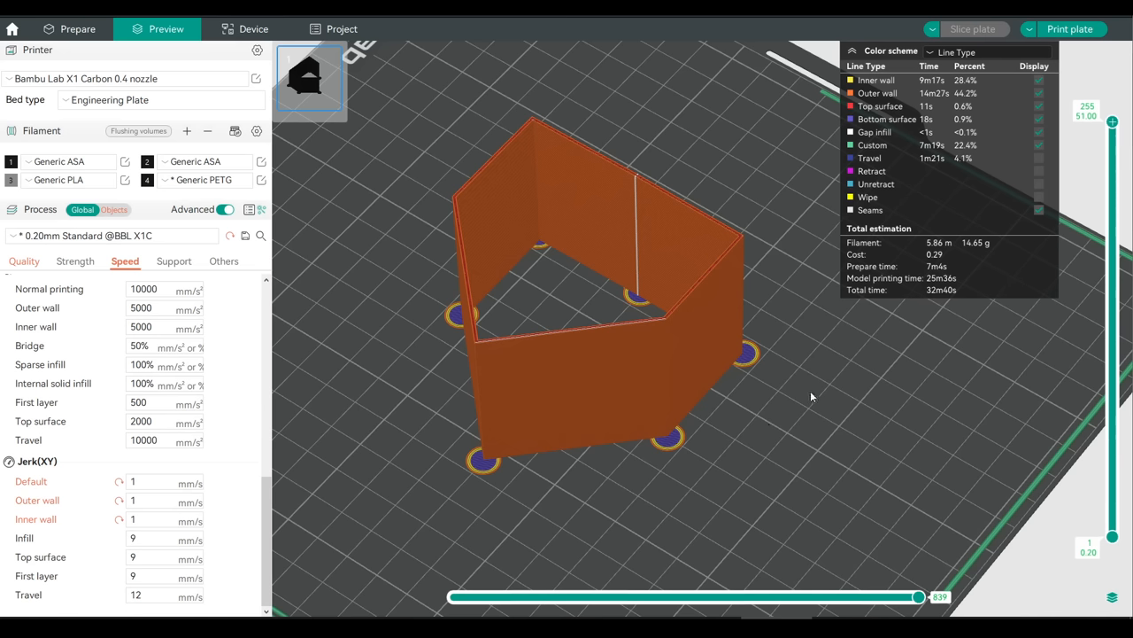
mouse_move(606, 127)
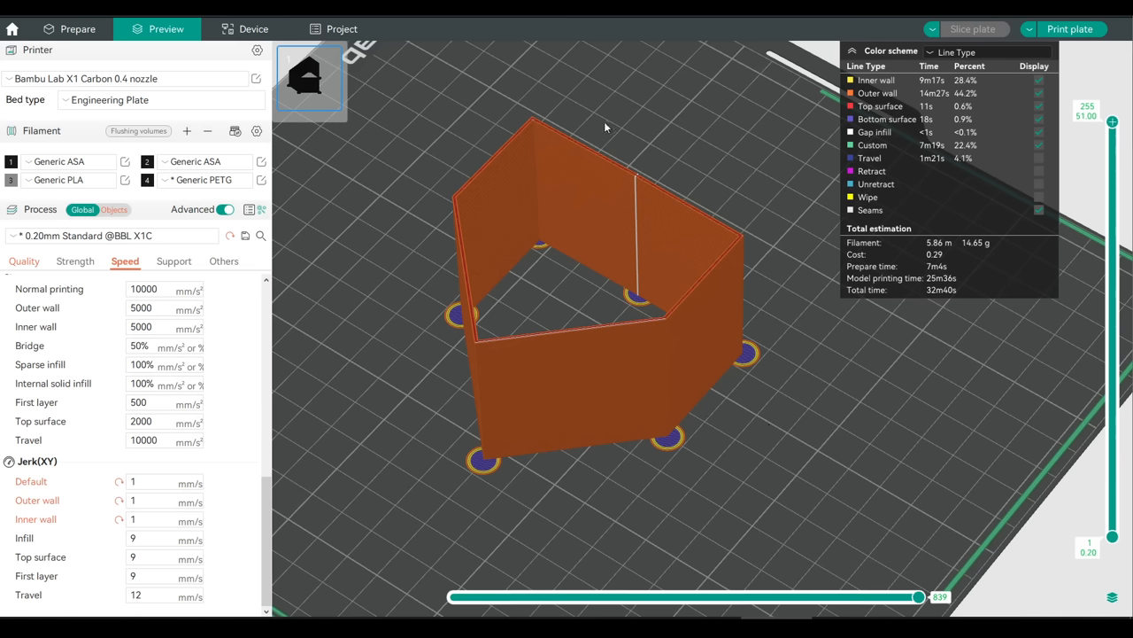
mouse_move(854, 340)
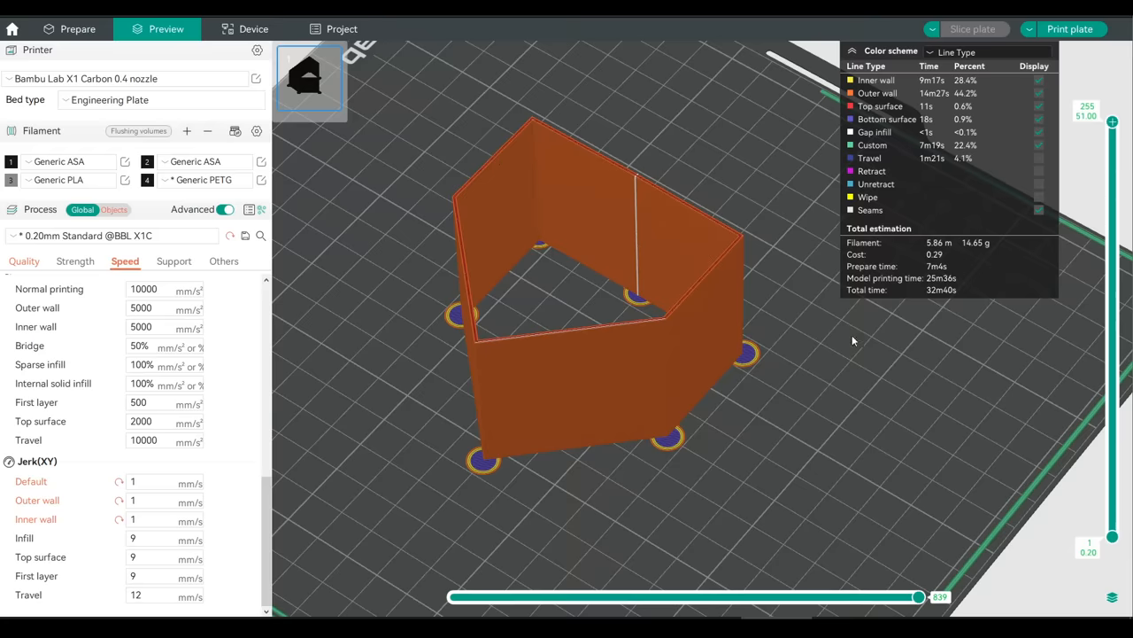
click(77, 28)
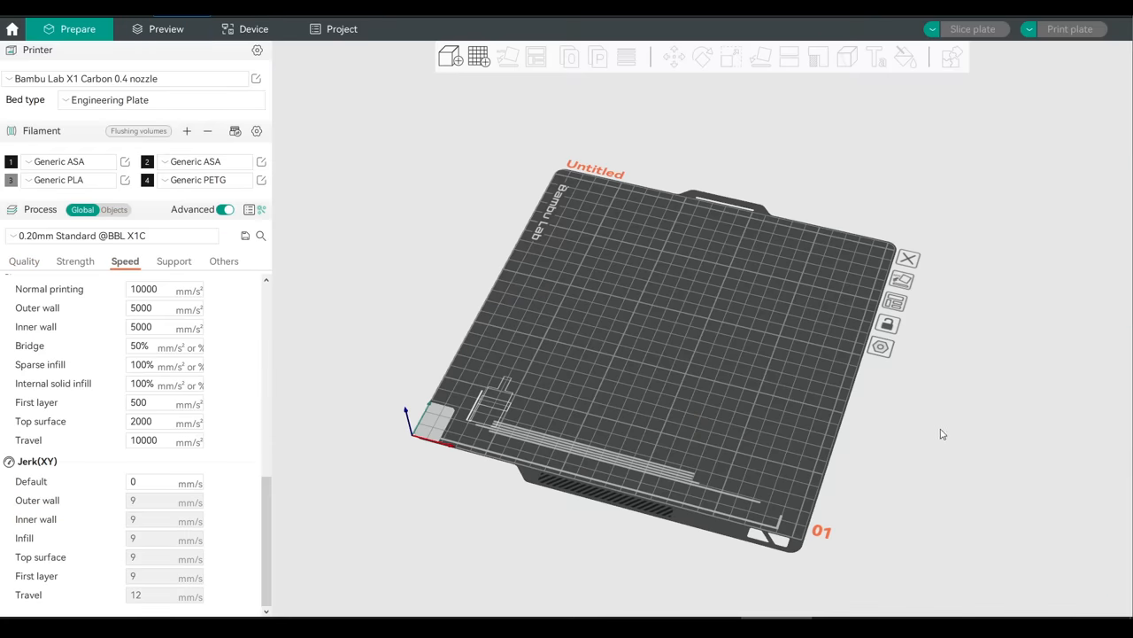
mouse_move(864, 198)
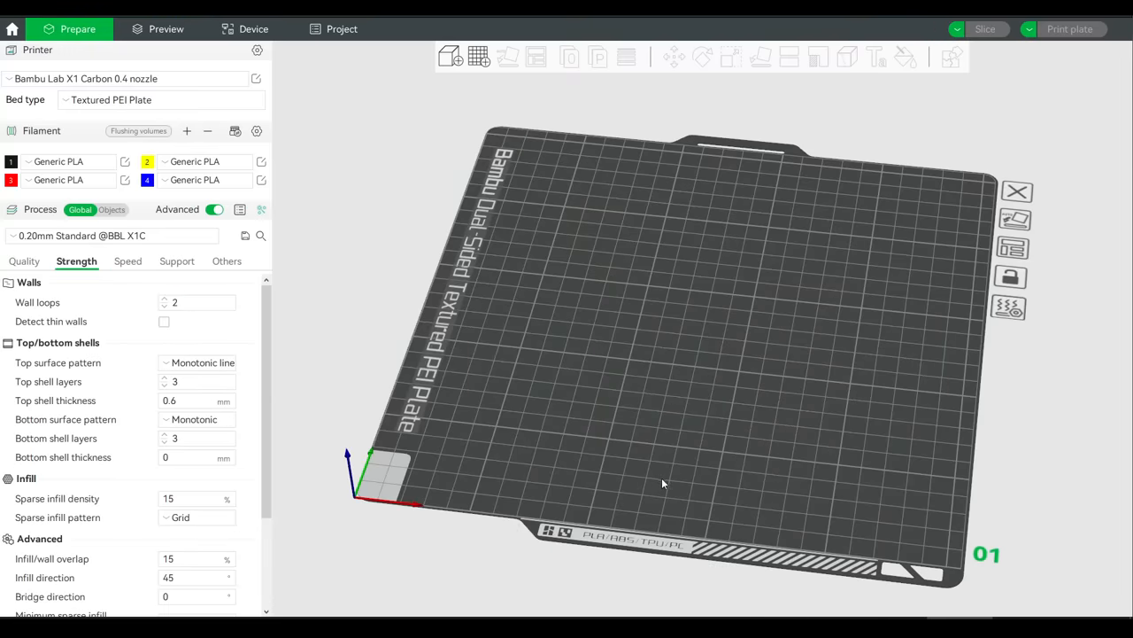
mouse_move(670, 483)
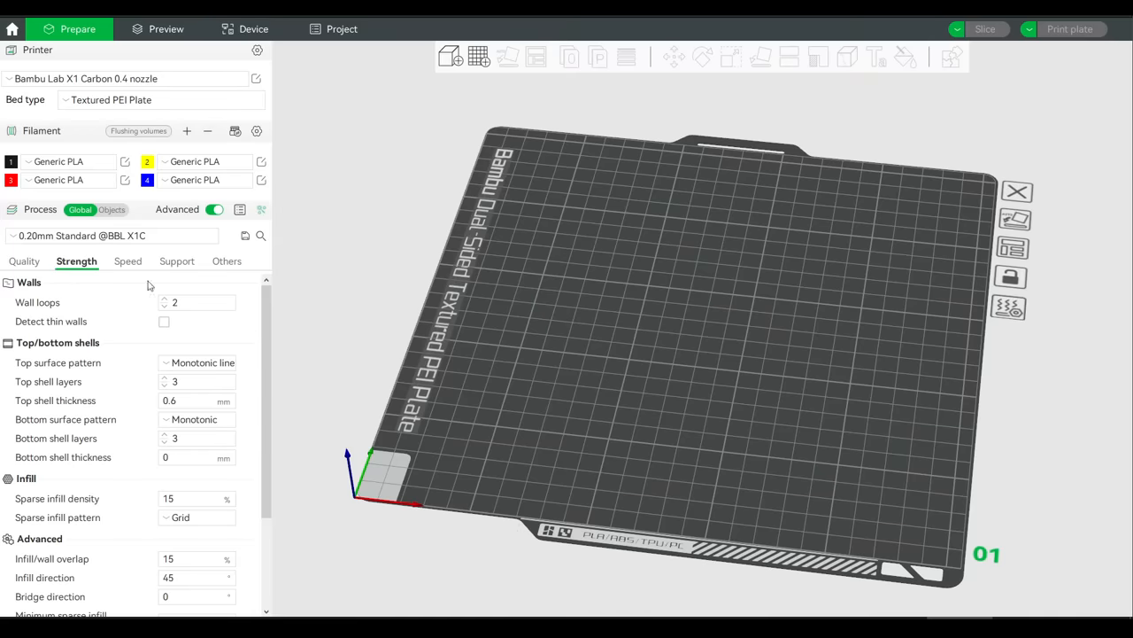
mouse_move(175, 293)
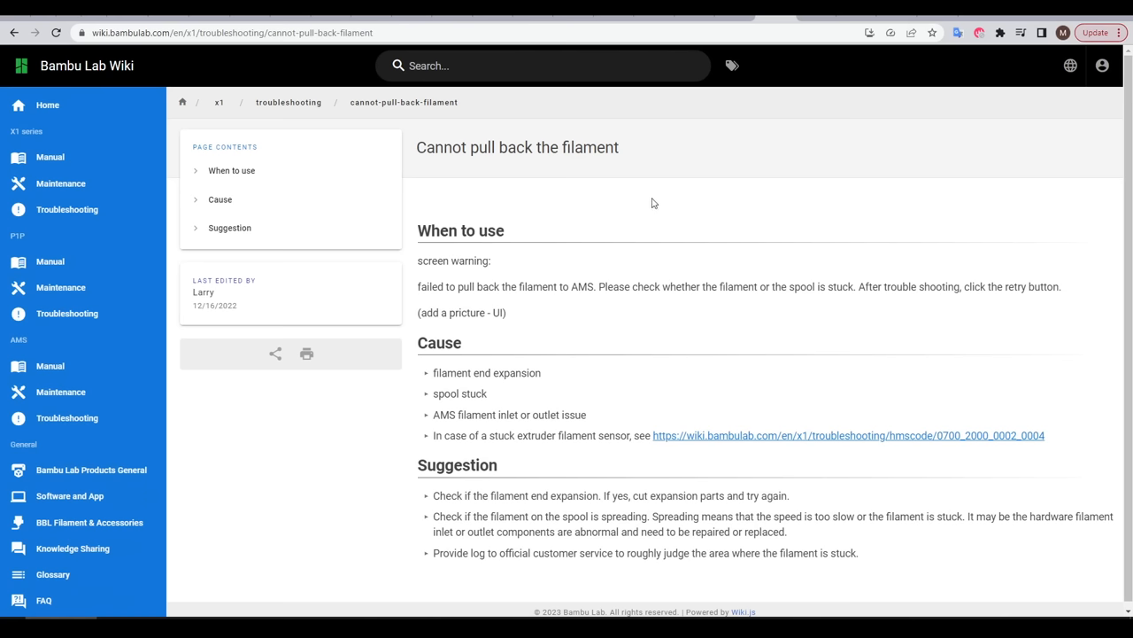
mouse_move(620, 198)
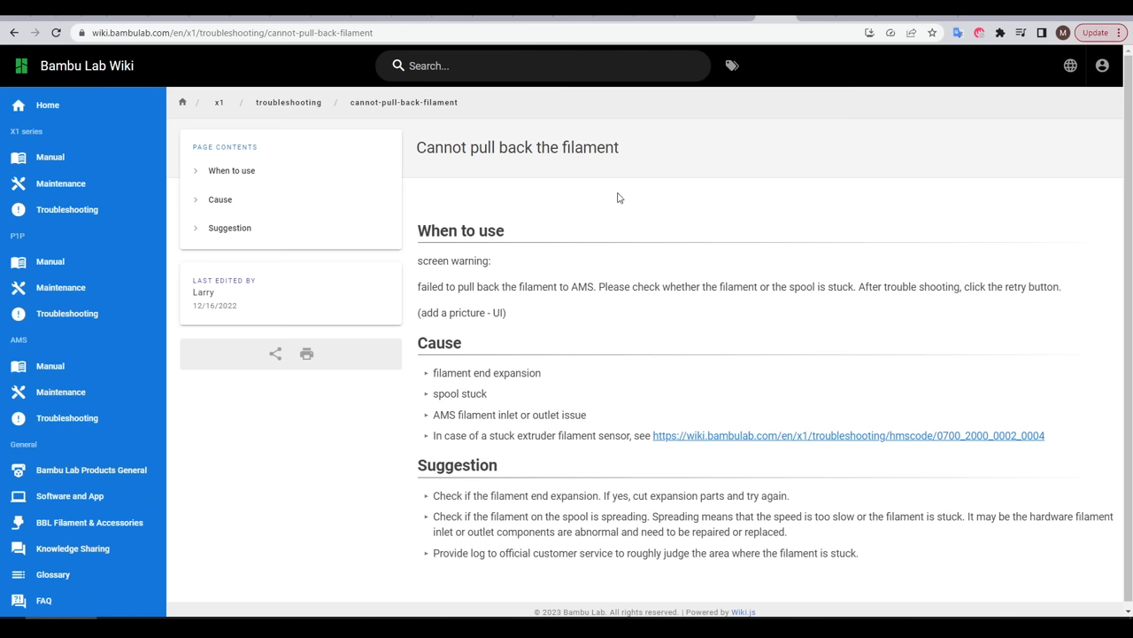
mouse_move(655, 193)
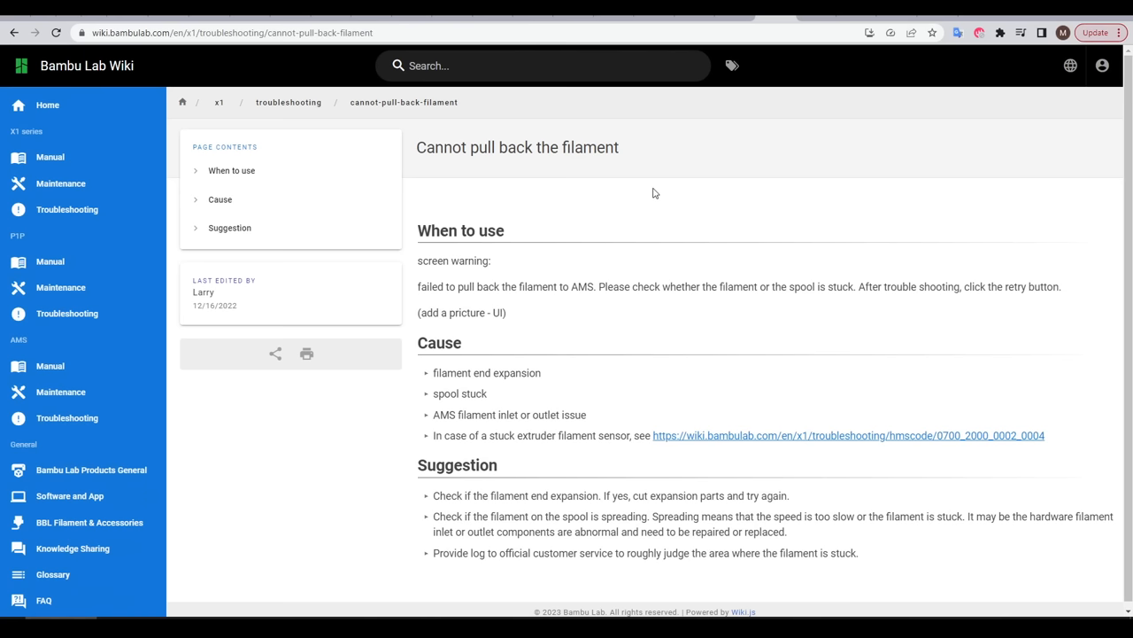
mouse_move(744, 211)
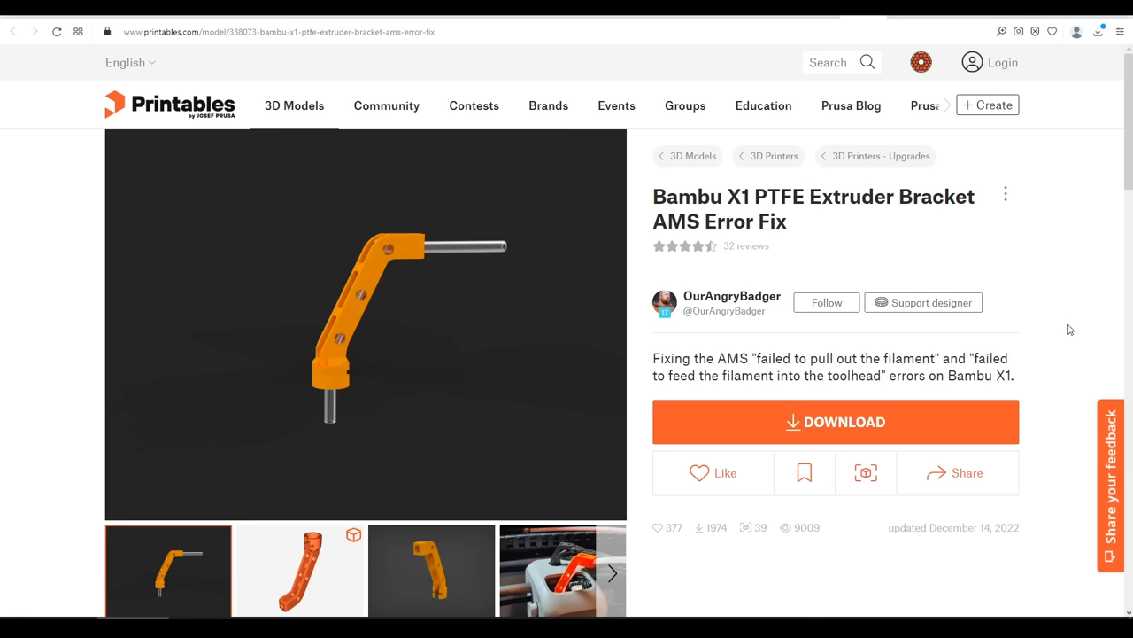
mouse_move(1070, 291)
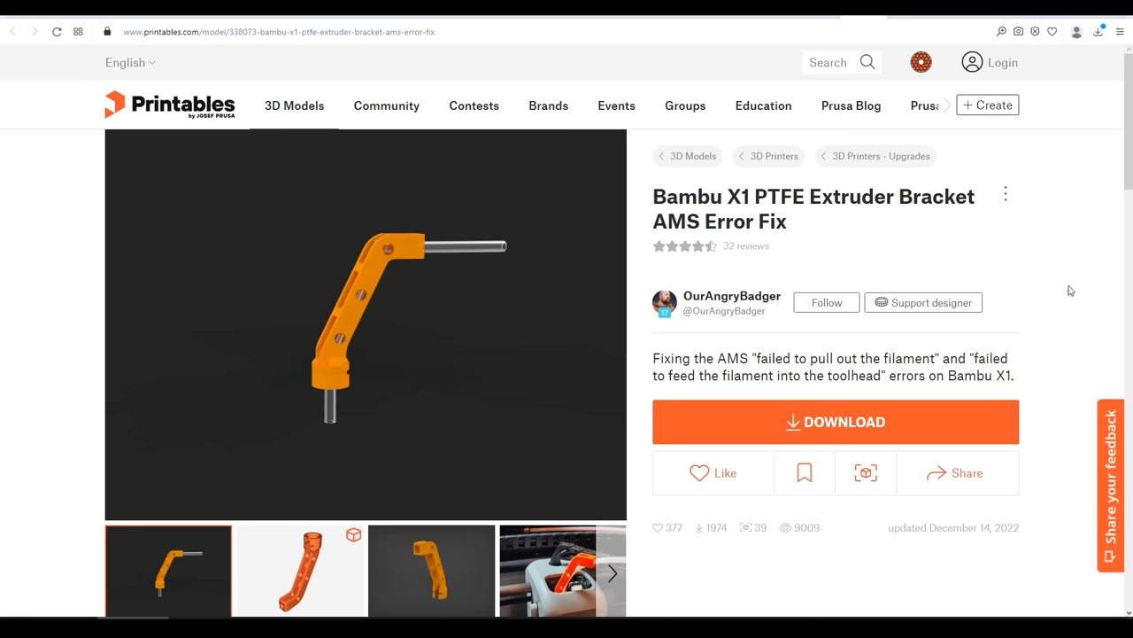
mouse_move(340, 426)
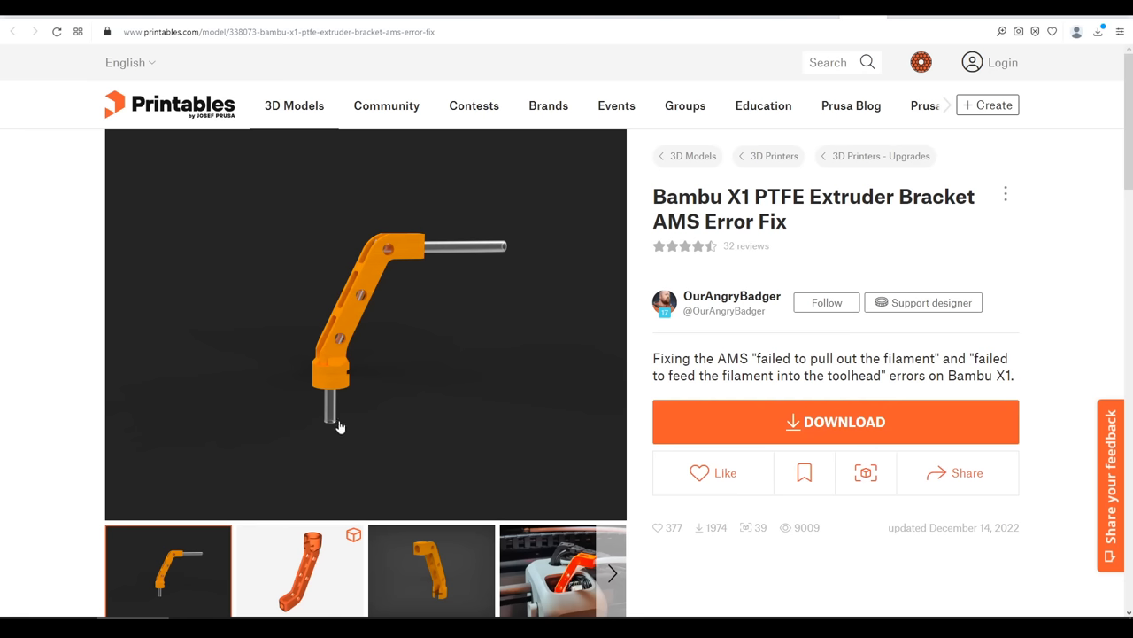
mouse_move(463, 284)
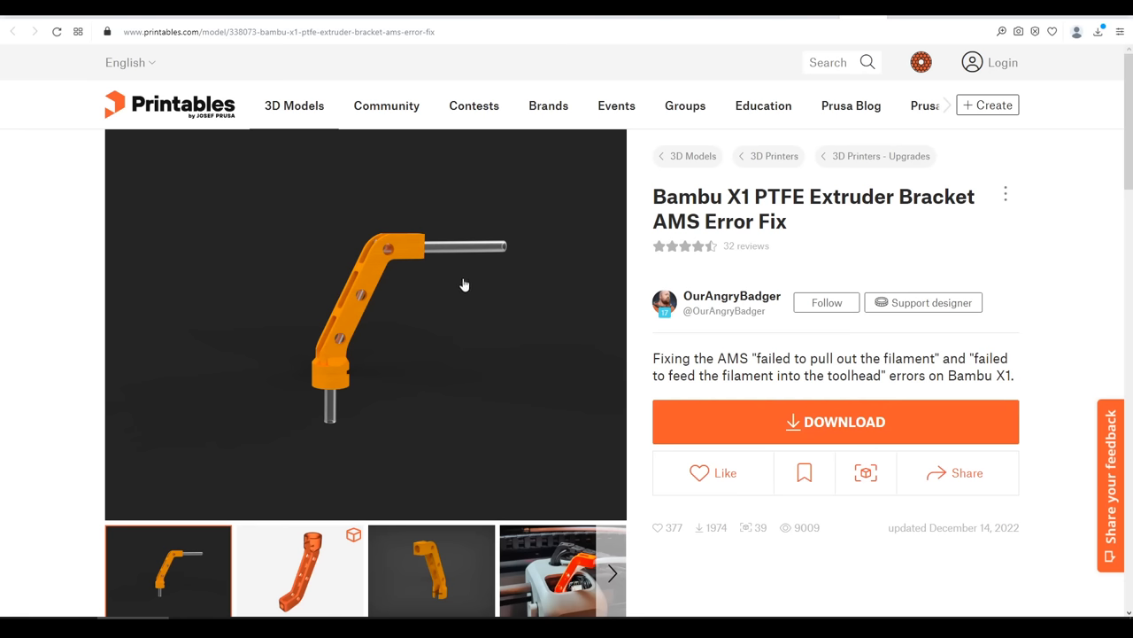
mouse_move(336, 411)
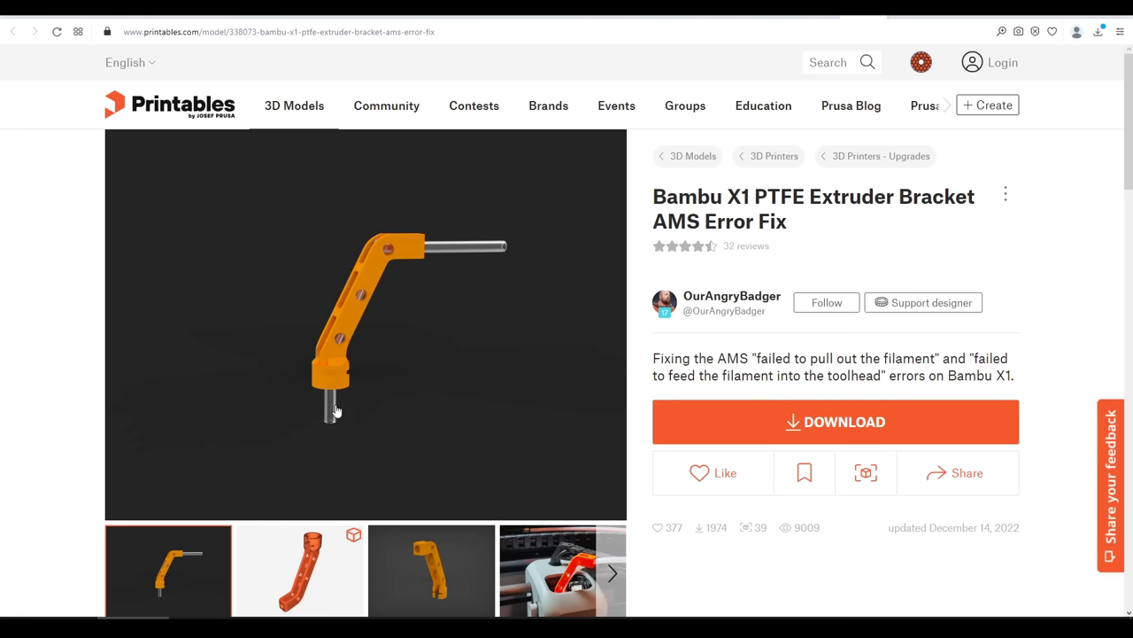
mouse_move(342, 449)
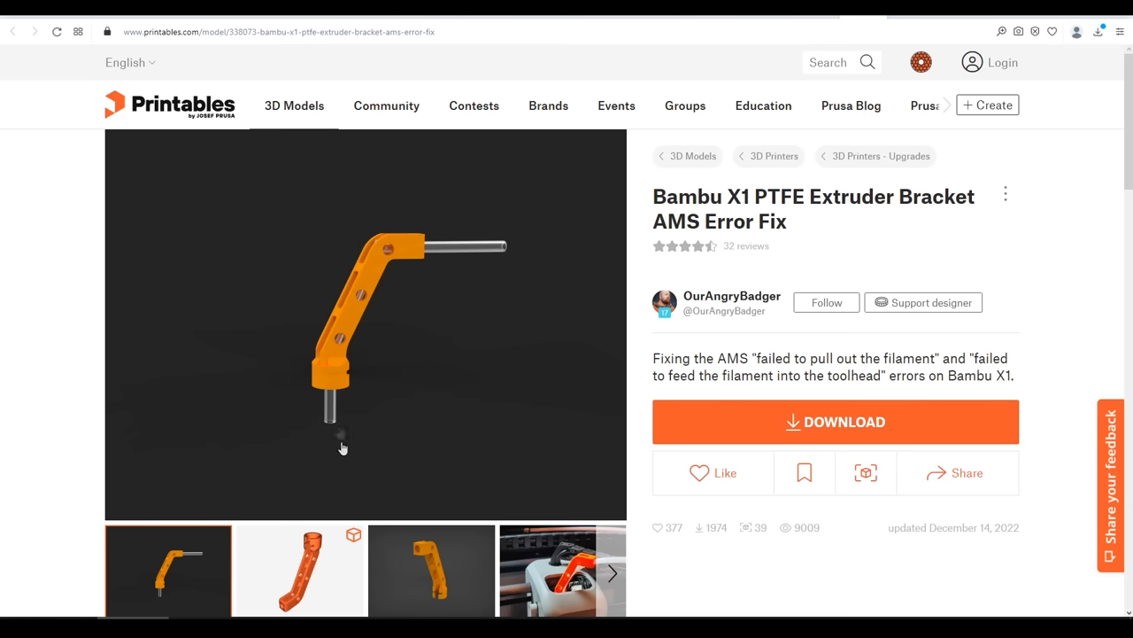
mouse_move(340, 454)
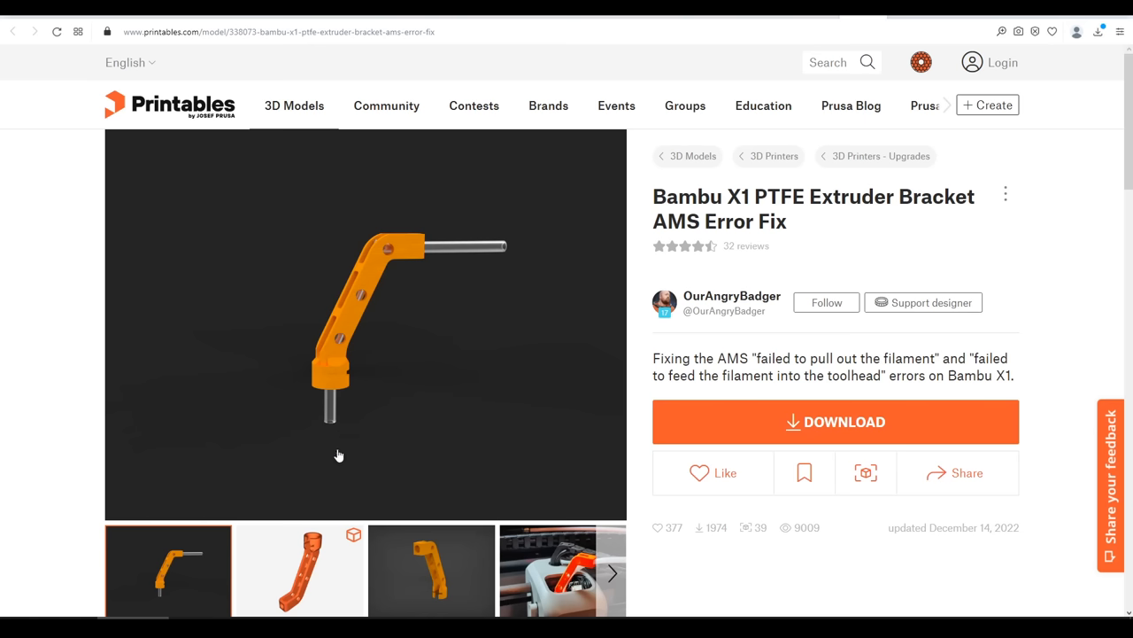
Show the installed PTFE bracket photo and its printing settings and installation steps
click(562, 570)
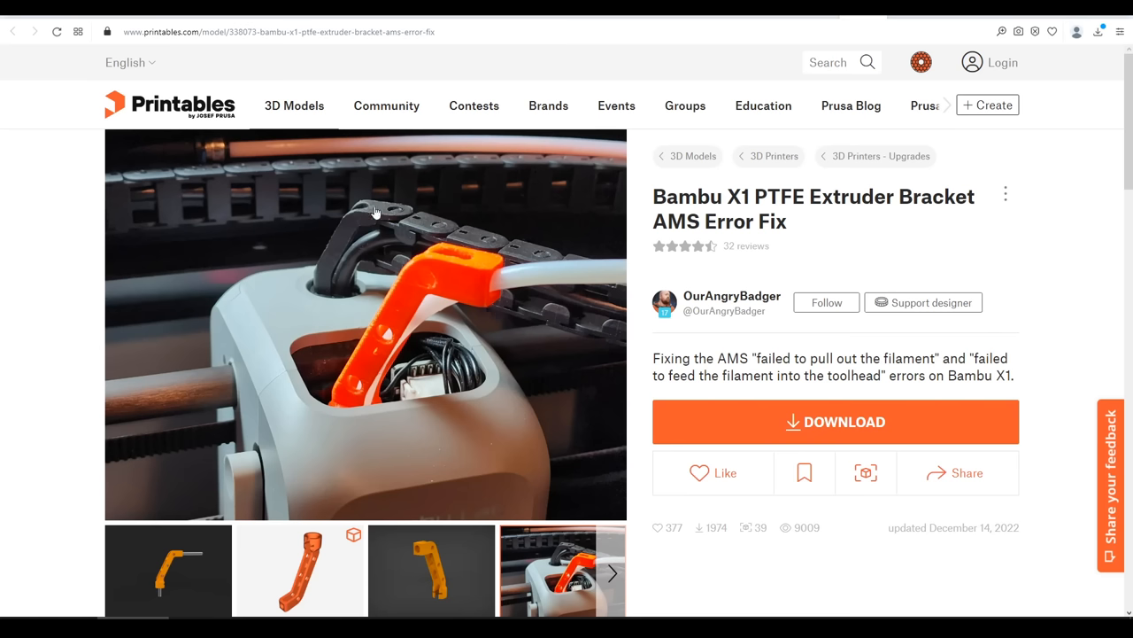
mouse_move(536, 358)
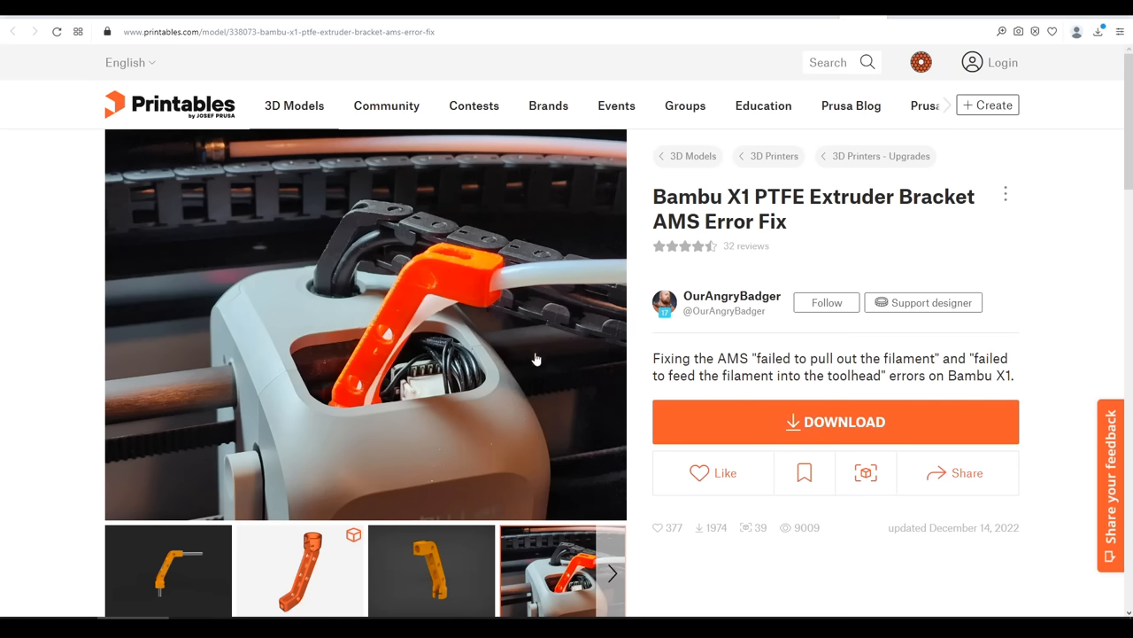
scroll(down, 3)
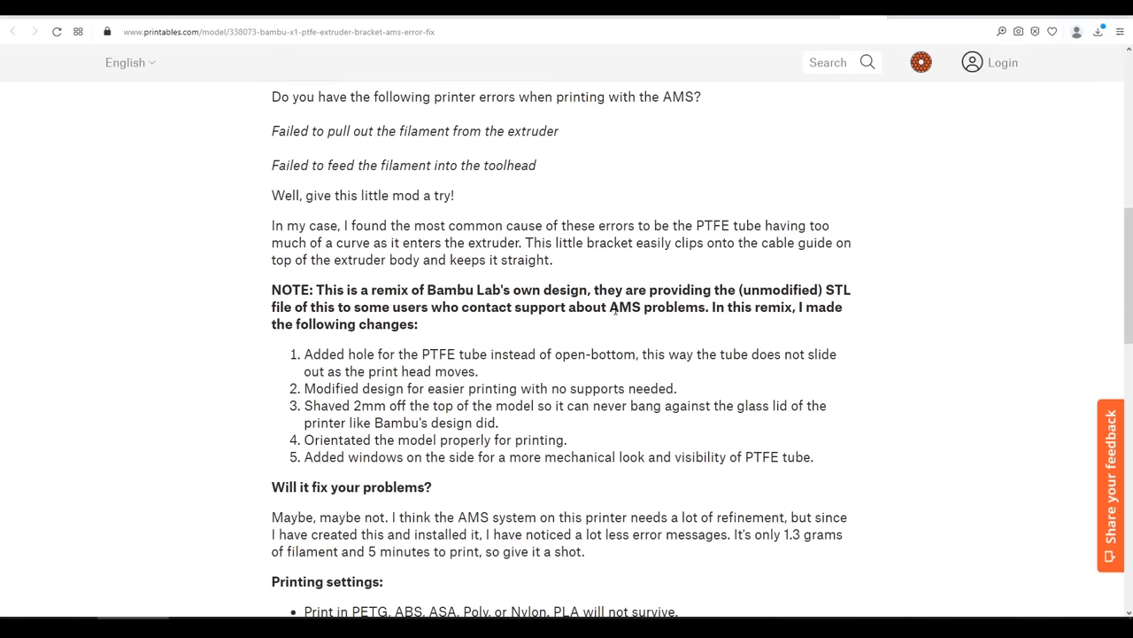
mouse_move(864, 397)
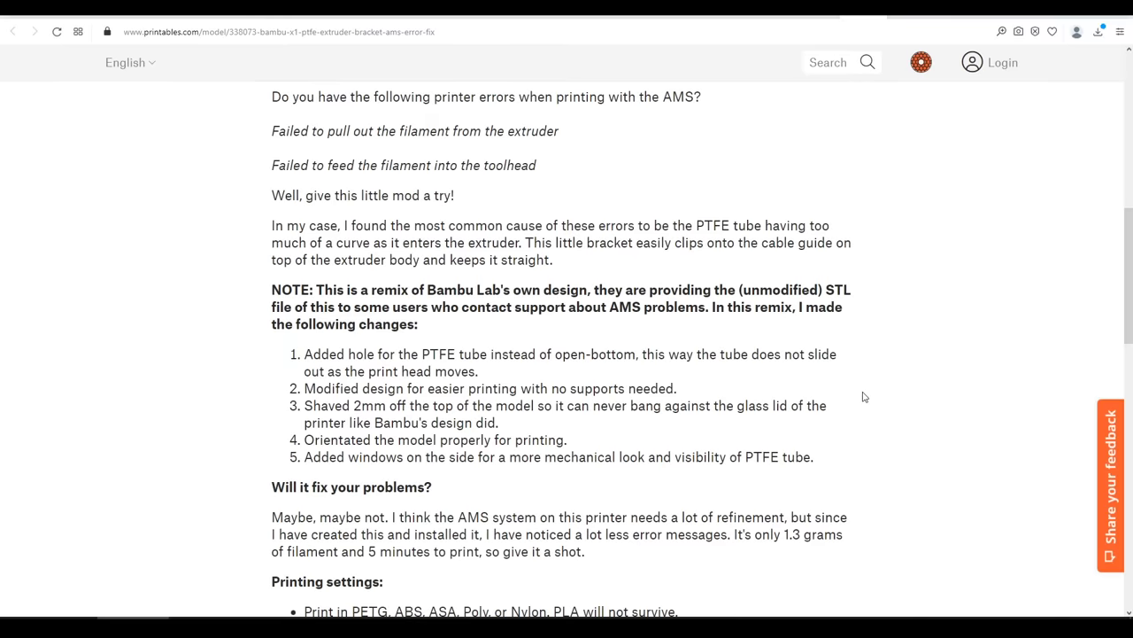
scroll(down, 3)
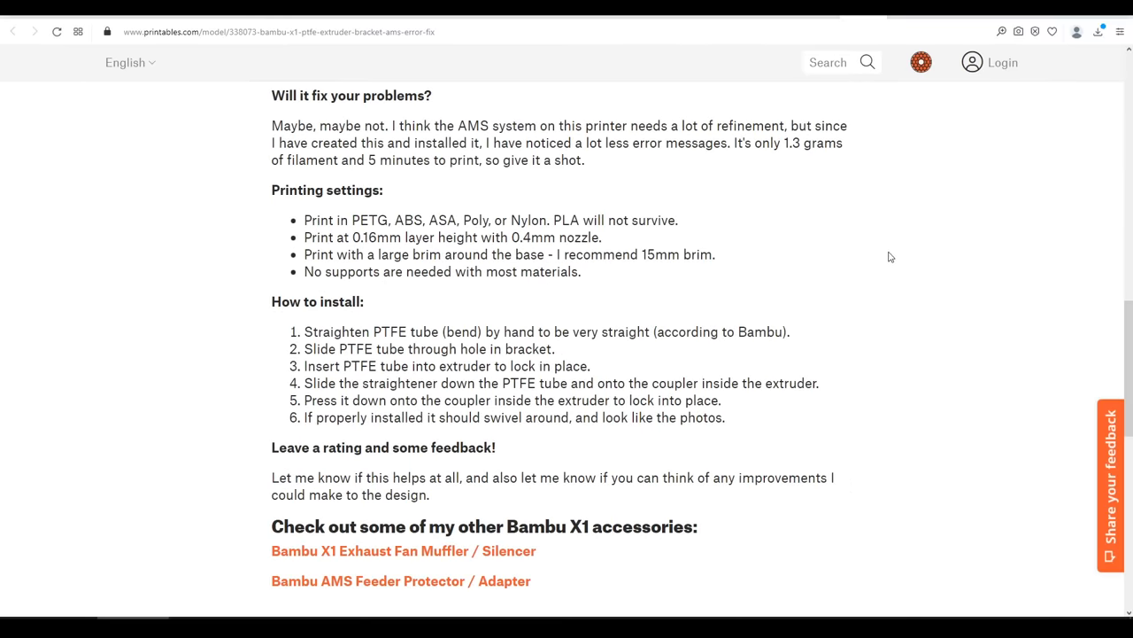
mouse_move(893, 364)
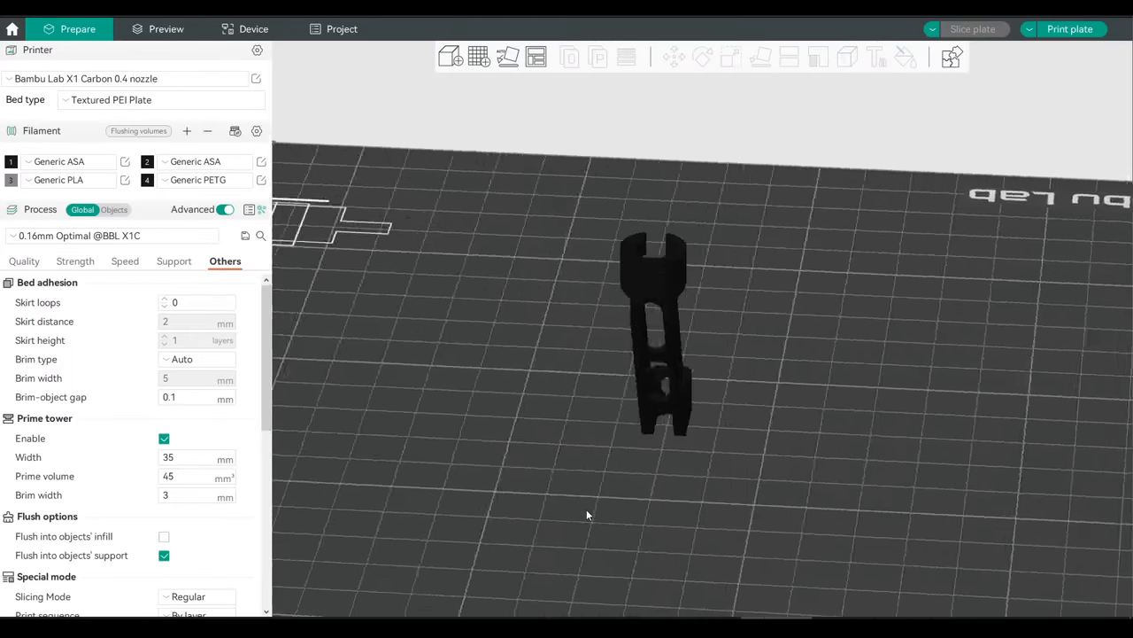
drag(588, 513, 422, 513)
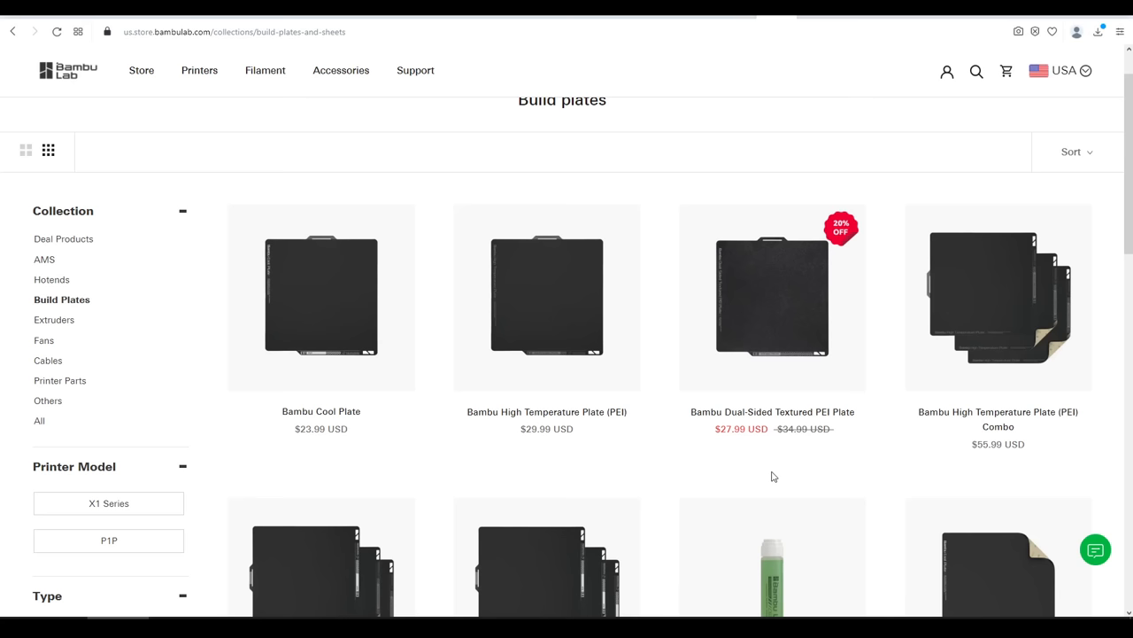
mouse_move(769, 460)
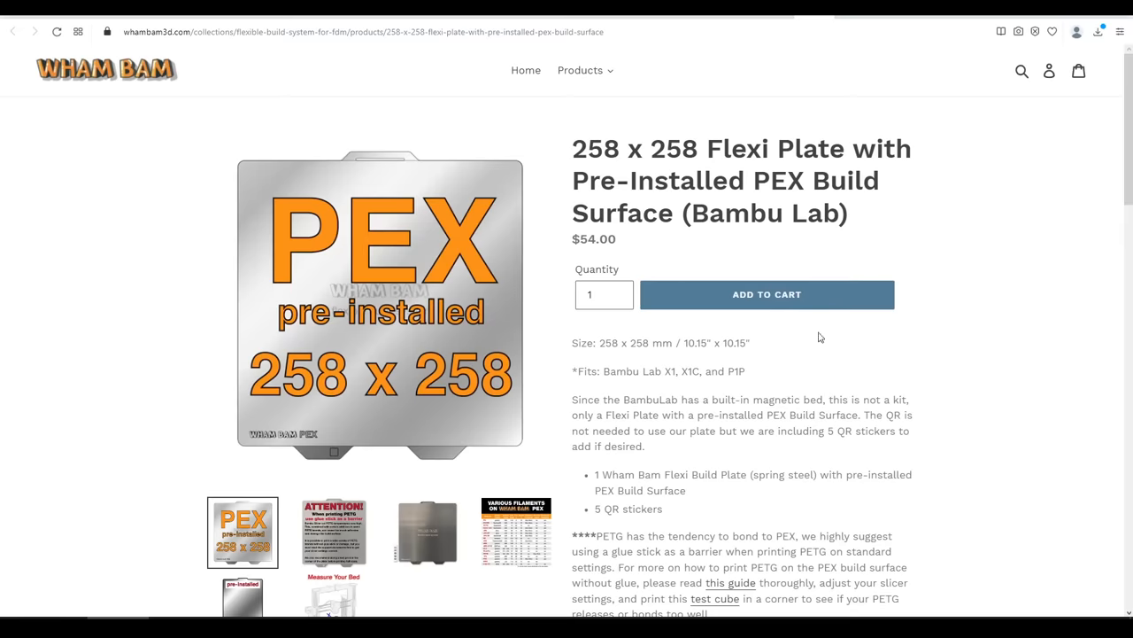
mouse_move(944, 396)
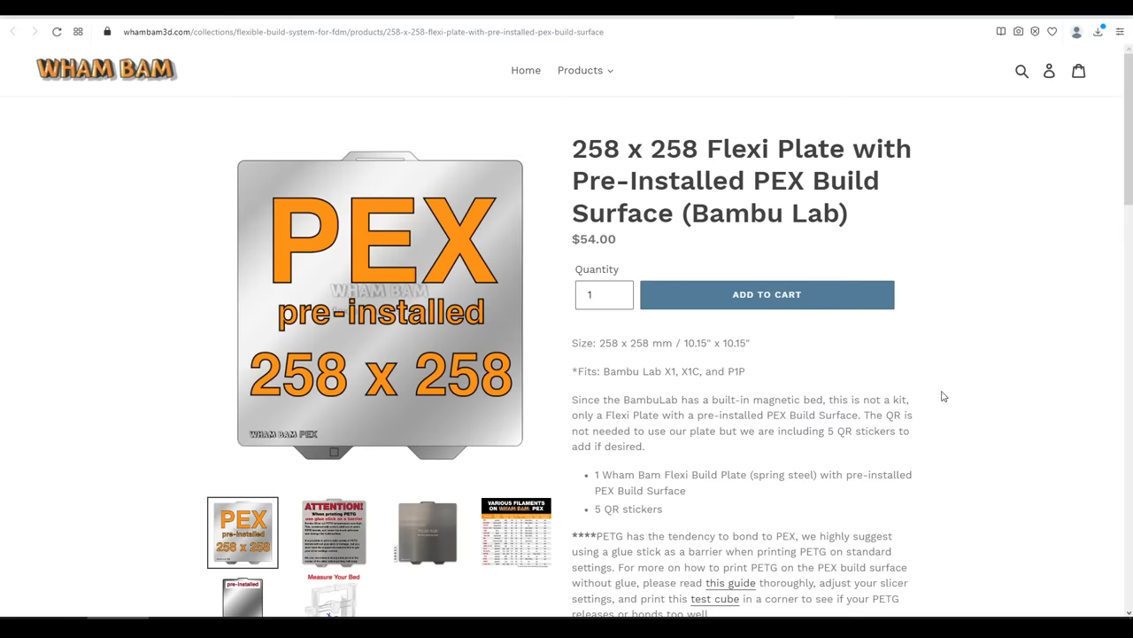
mouse_move(650, 395)
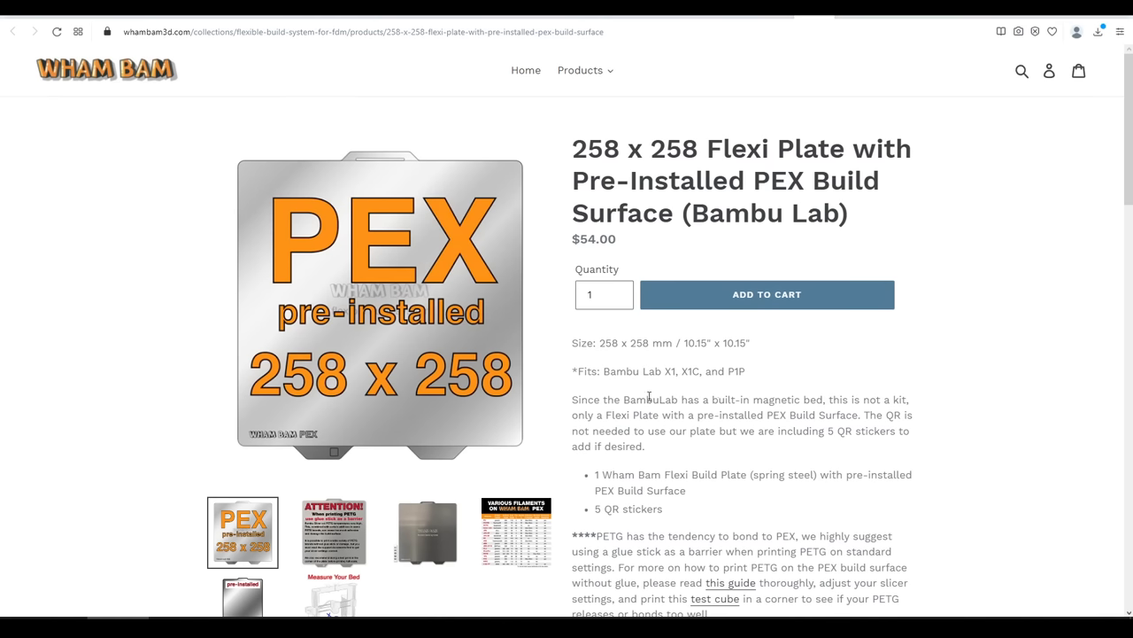
mouse_move(573, 393)
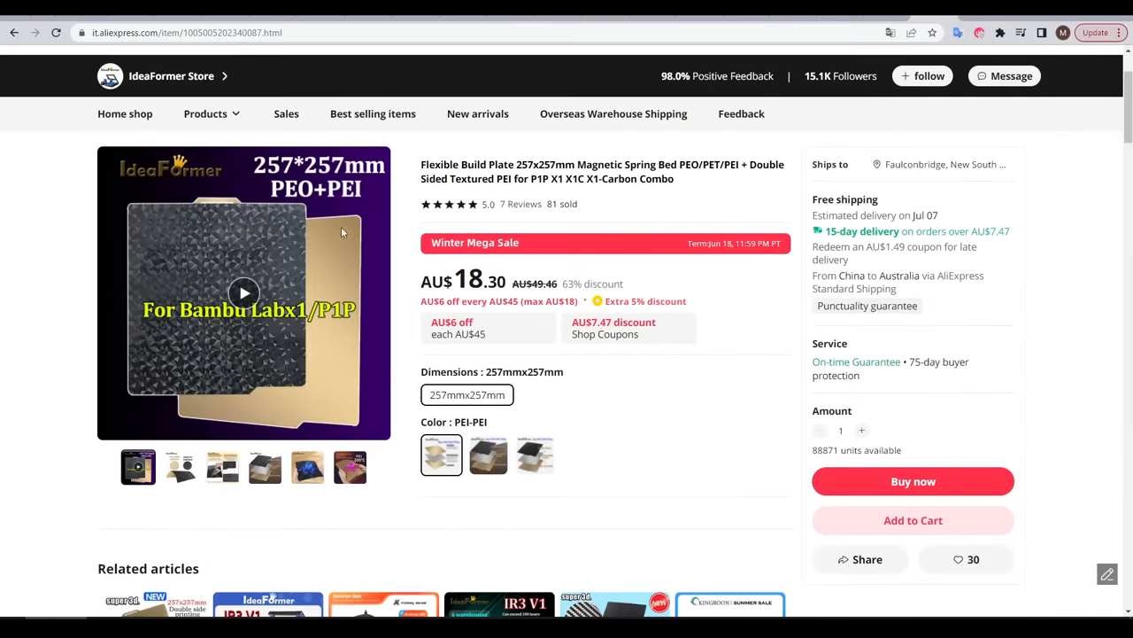
mouse_move(297, 361)
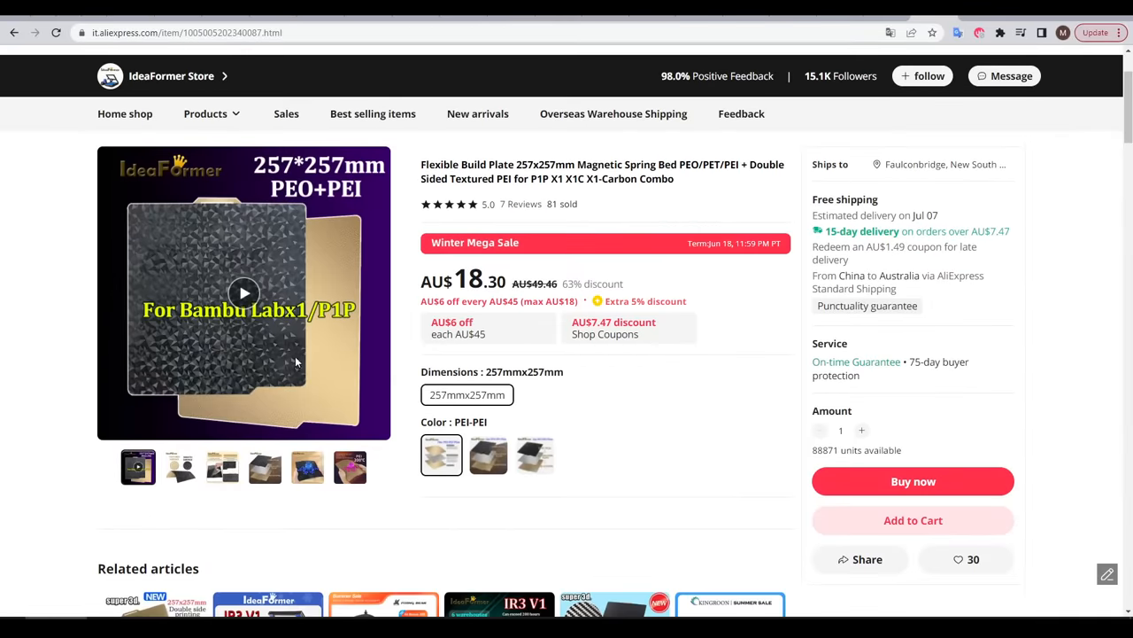
Select the PEO-PEI double-sided plate variant and bring its Use Hints into view
click(487, 455)
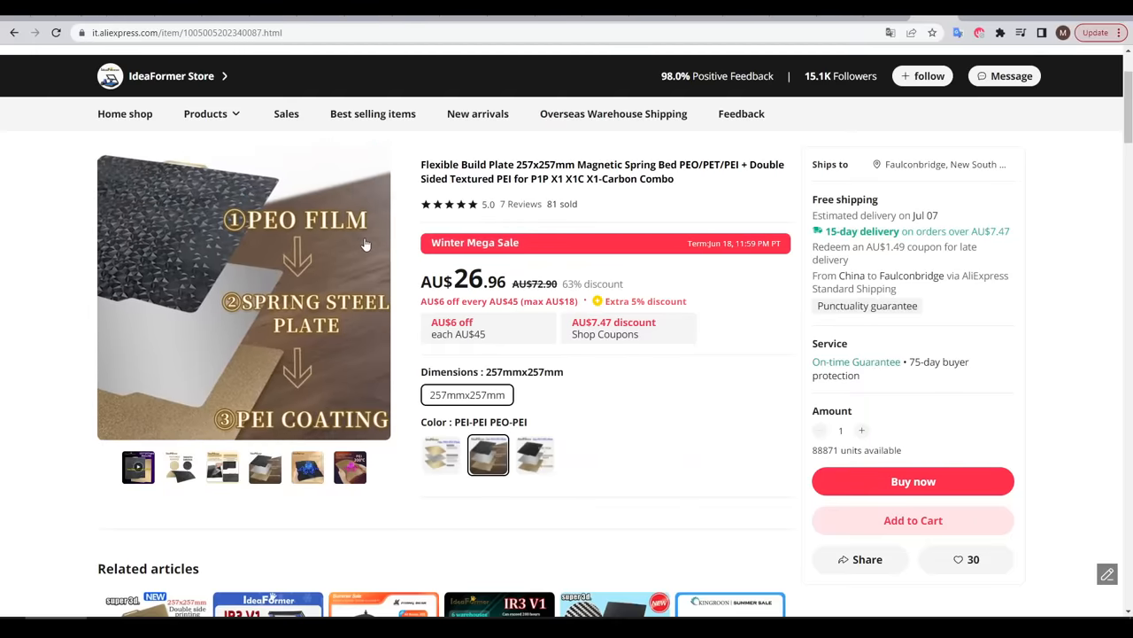
scroll(down, 3)
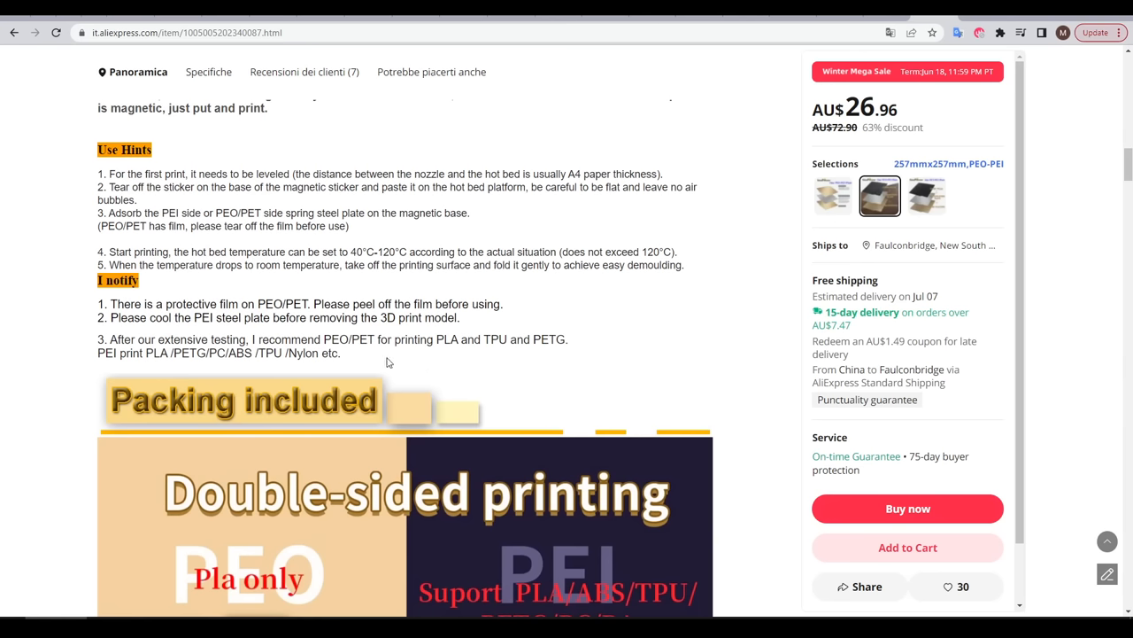
mouse_move(430, 358)
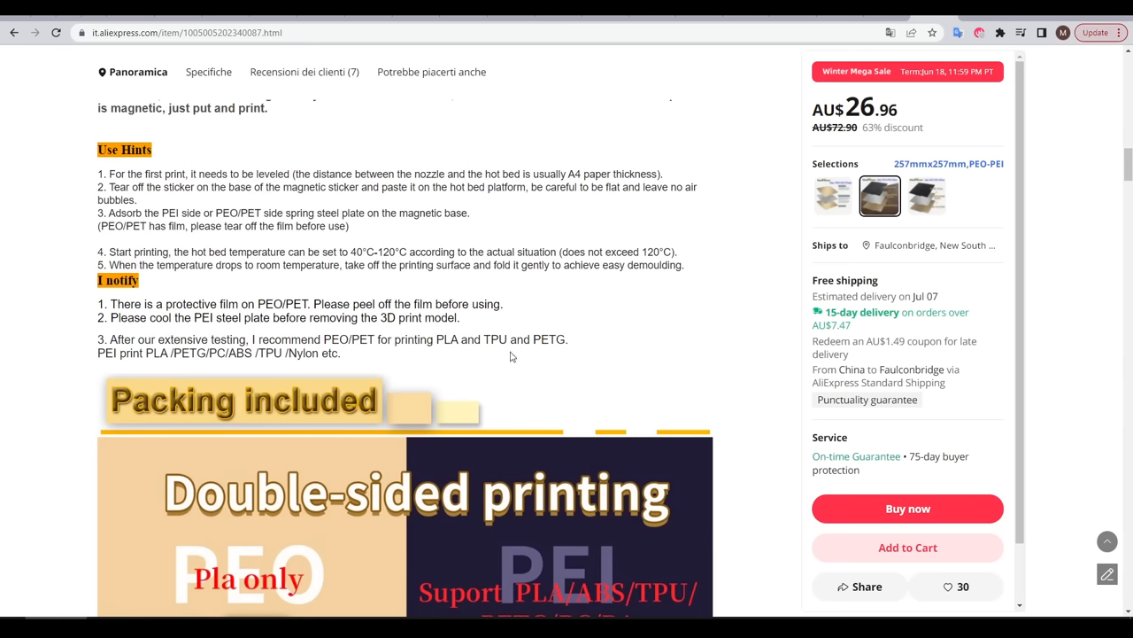
mouse_move(522, 373)
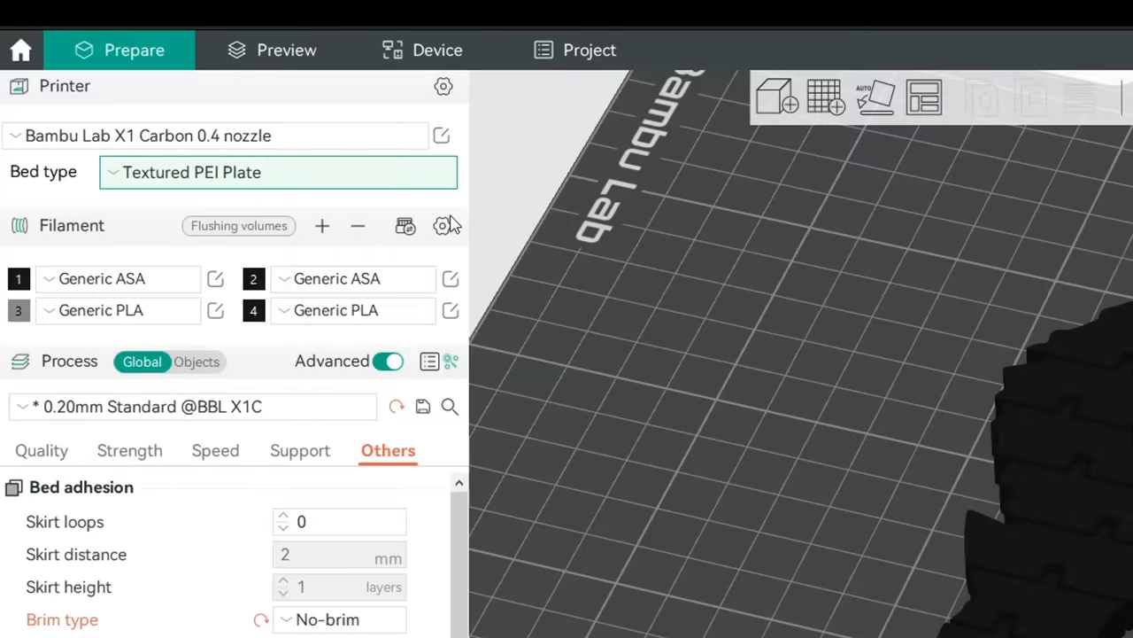
mouse_move(336, 309)
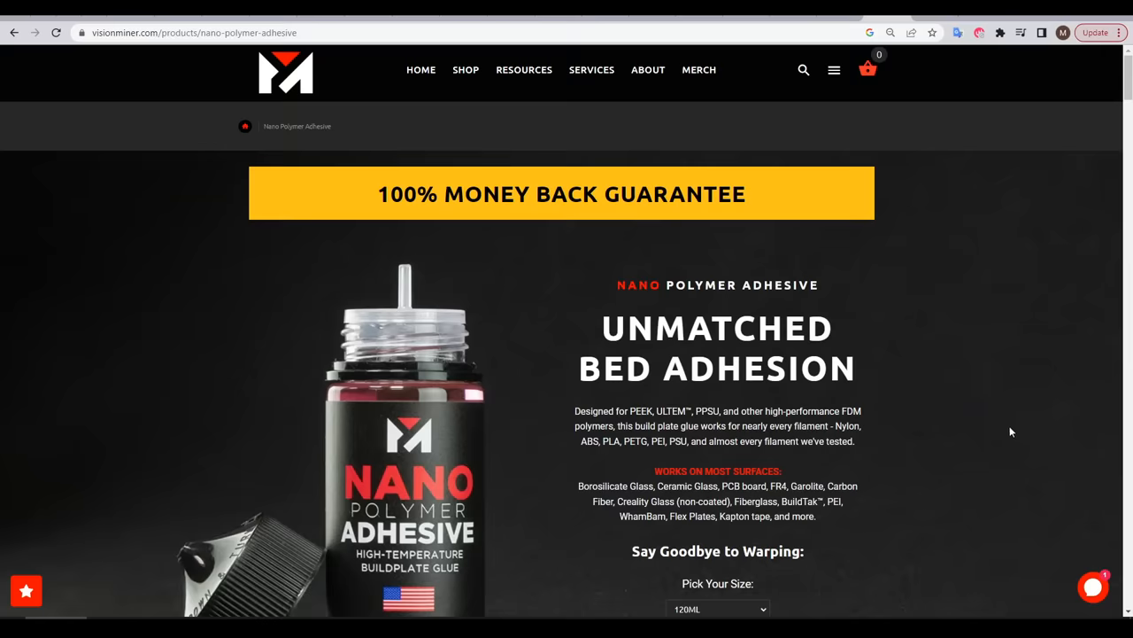
Bring the Nano Polymer Adhesive 120ML size option at $45.00 into view
scroll(down, 3)
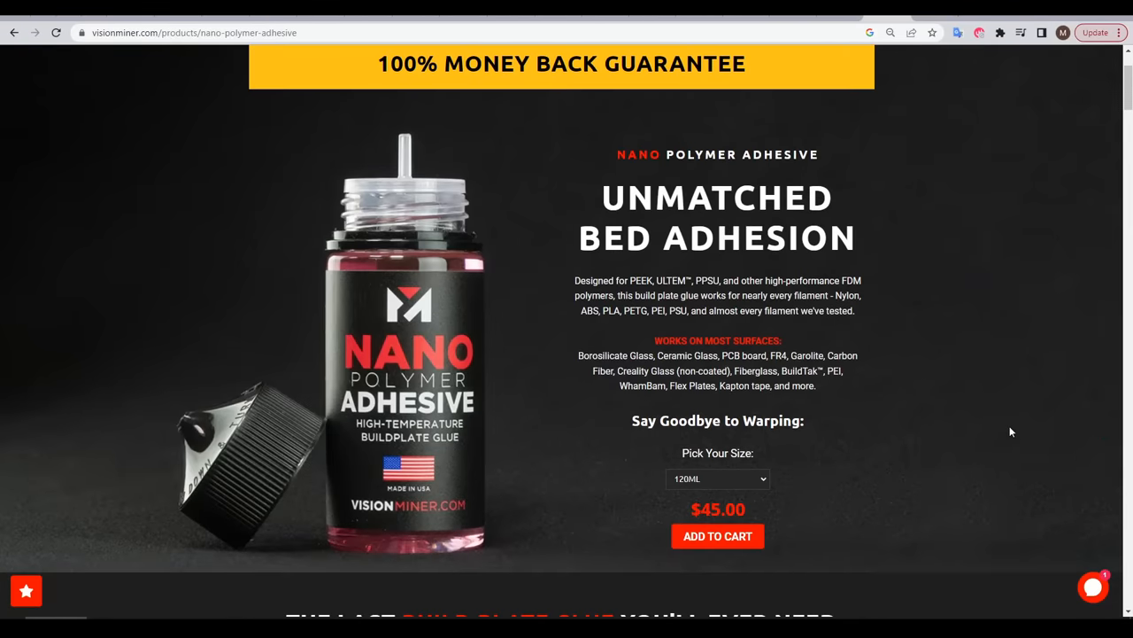
mouse_move(997, 356)
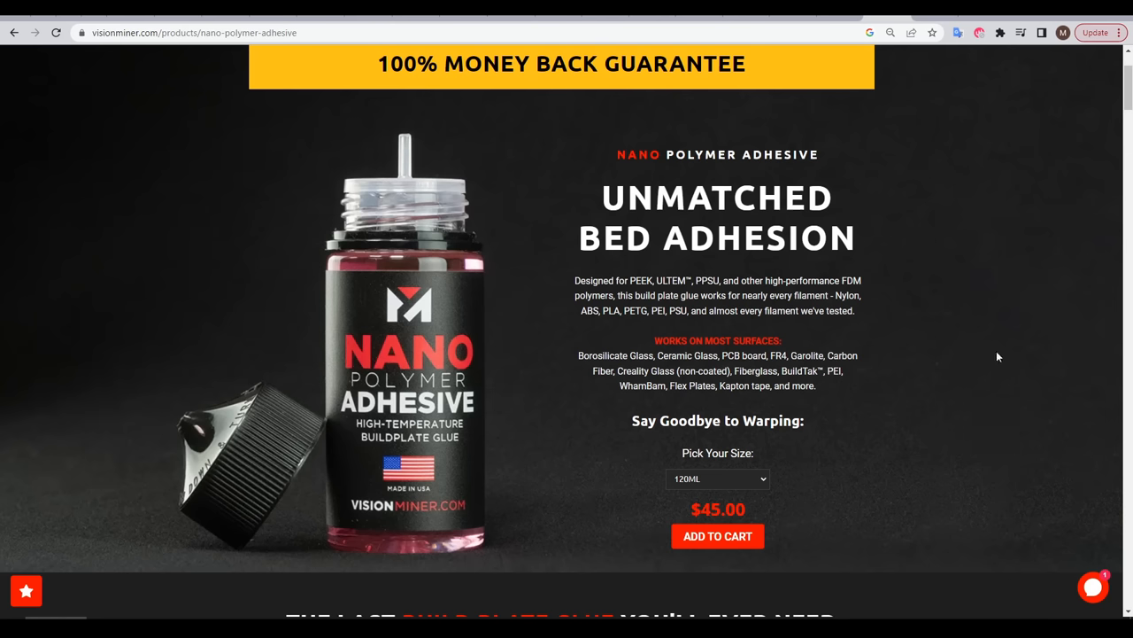
mouse_move(1037, 363)
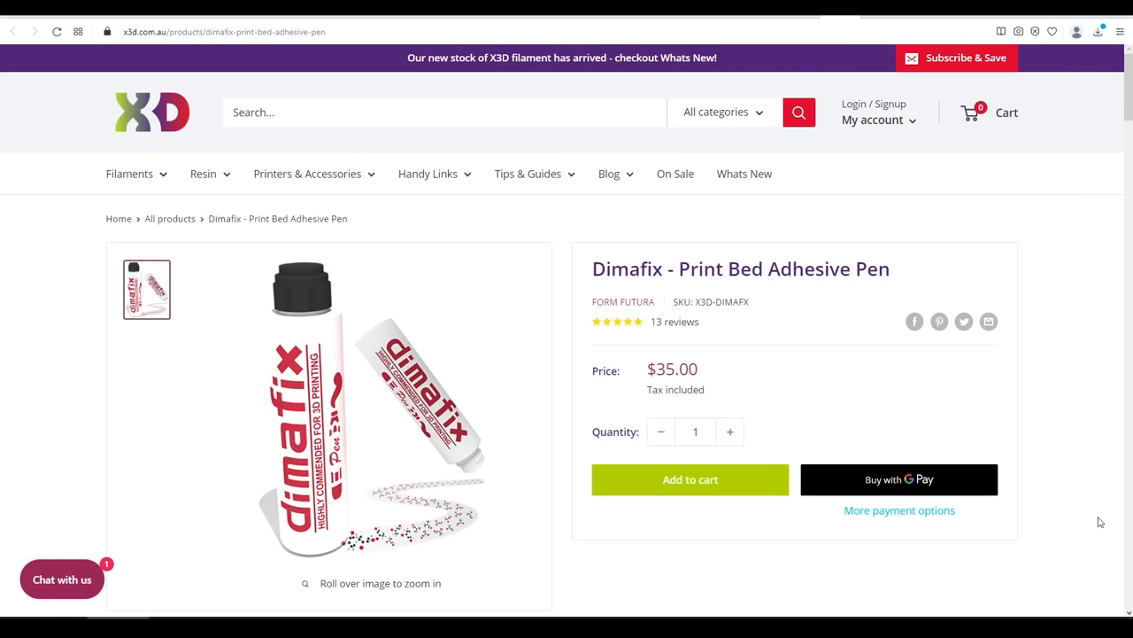
Bring the Dimafix Print Bed Adhesive Pen's adhesion description into view
scroll(down, 3)
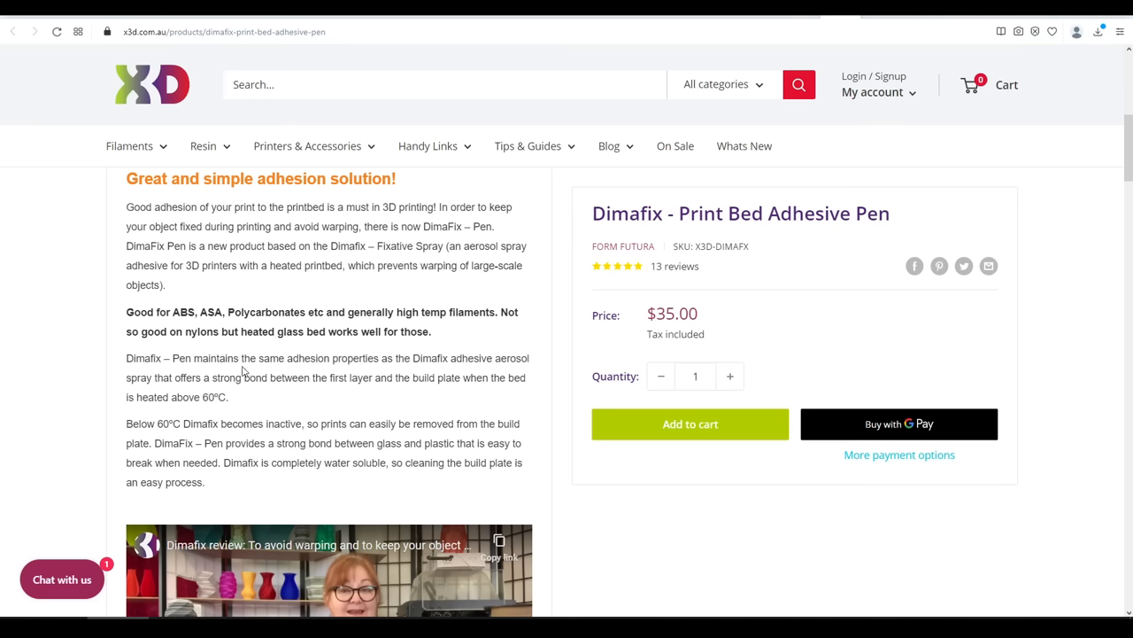
mouse_move(331, 351)
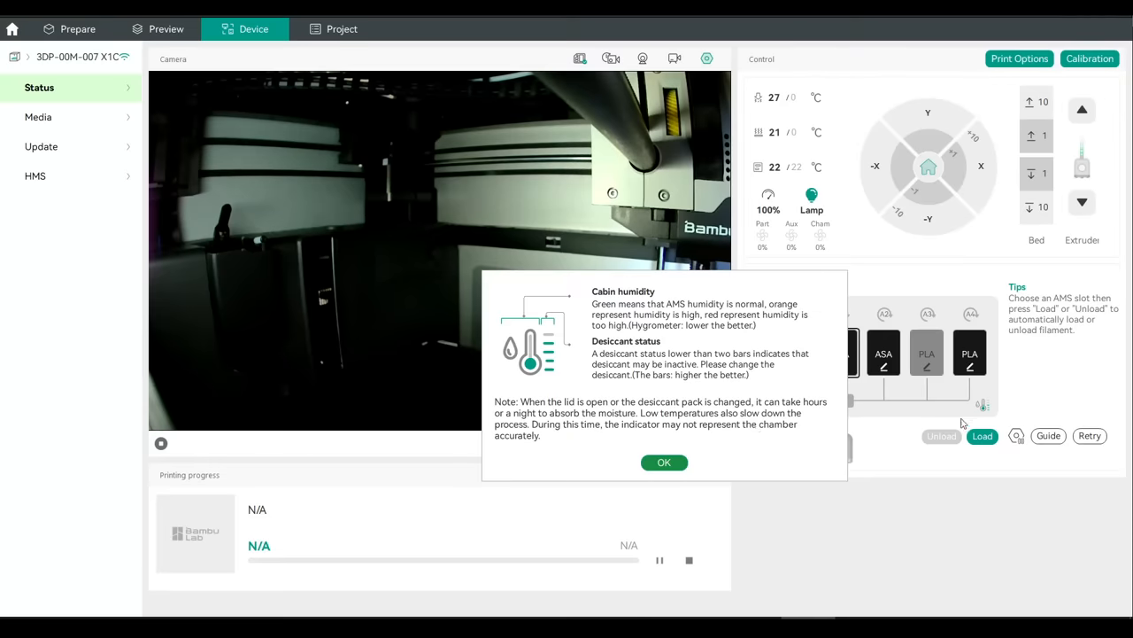
mouse_move(713, 396)
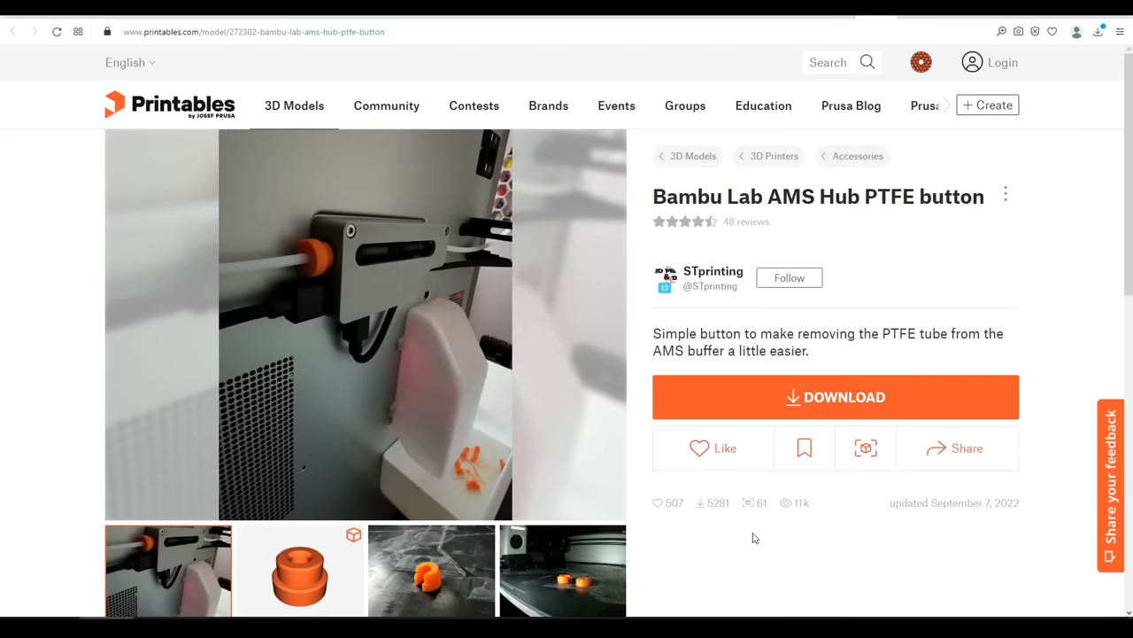
Scroll through the Bambu Lab AMS Hub PTFE button model page
scroll(down, 3)
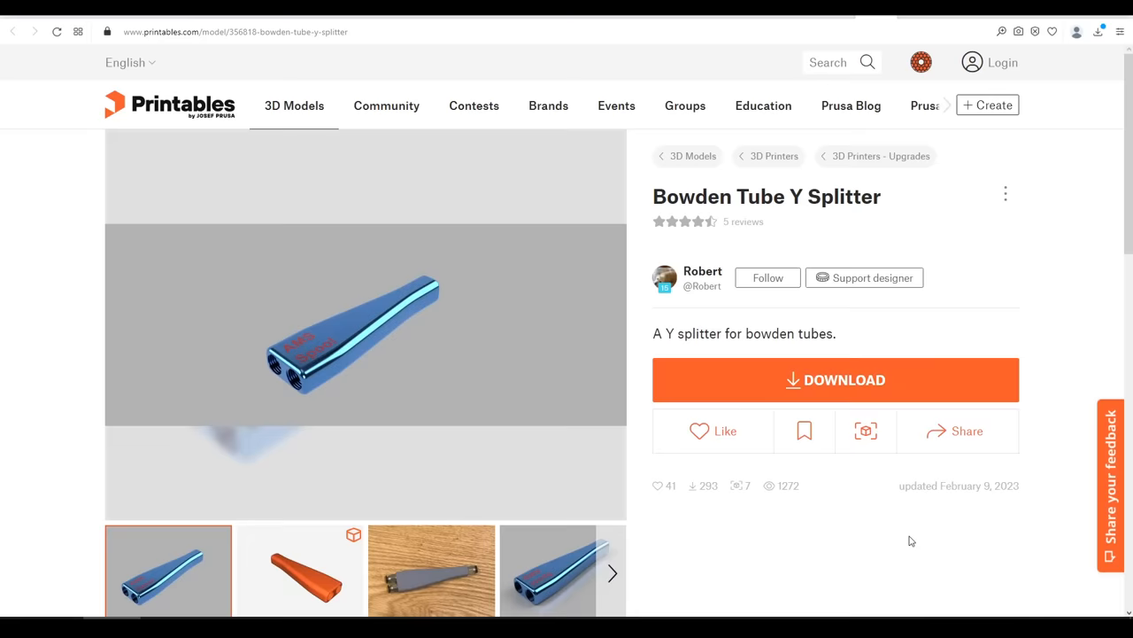
Switch to the Files listing and browse the text and flipped STEP variants with extra clearance
scroll(down, 3)
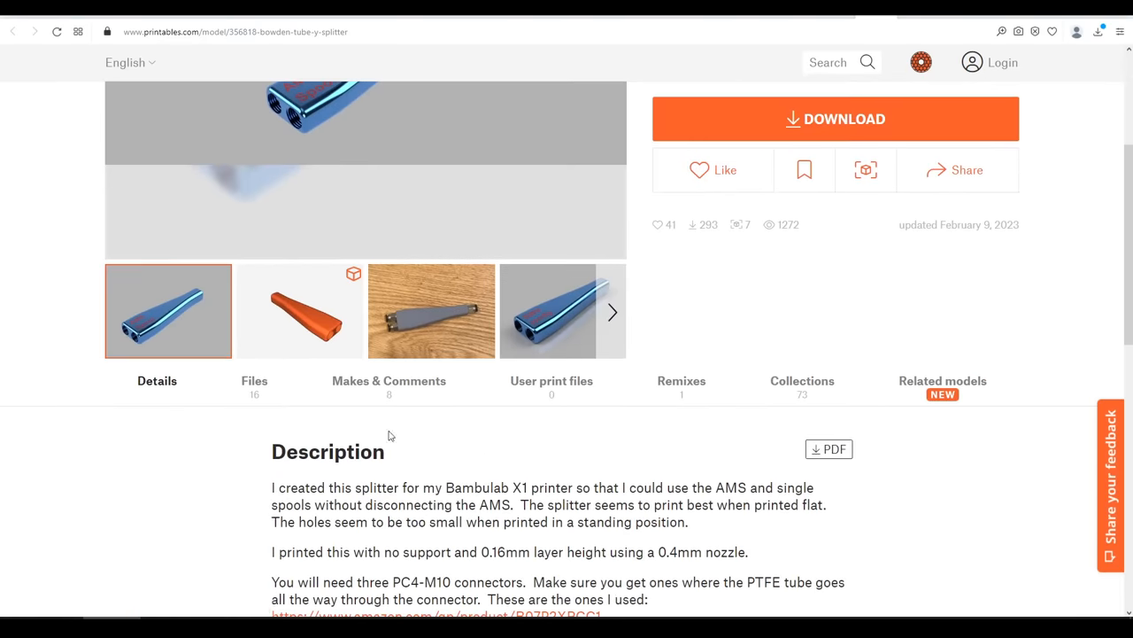
click(254, 381)
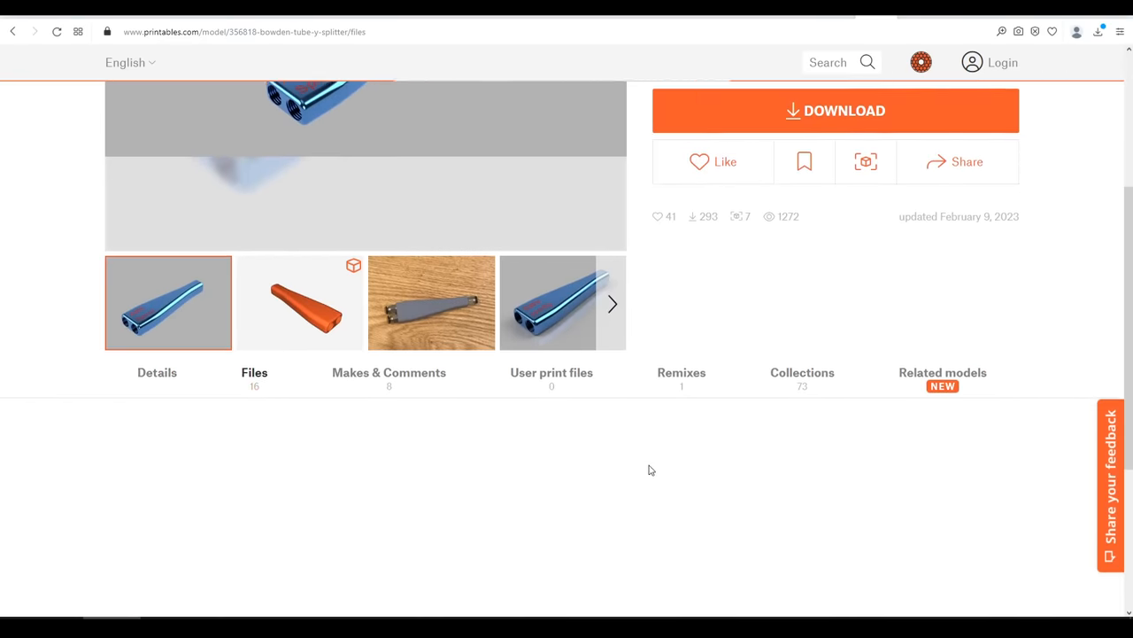
scroll(down, 3)
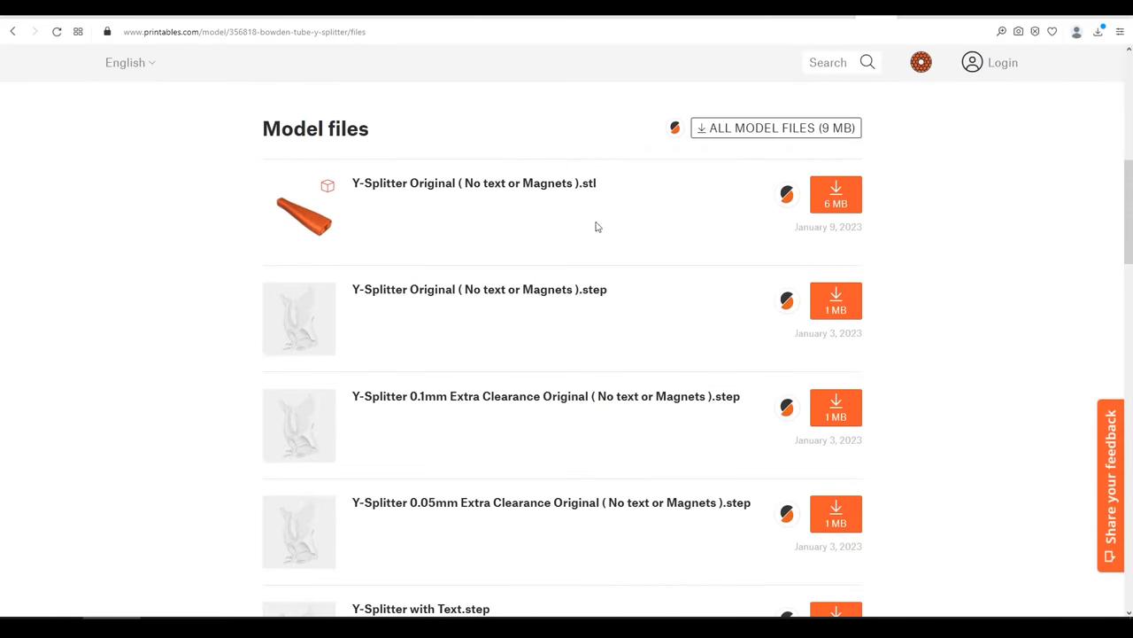
scroll(down, 3)
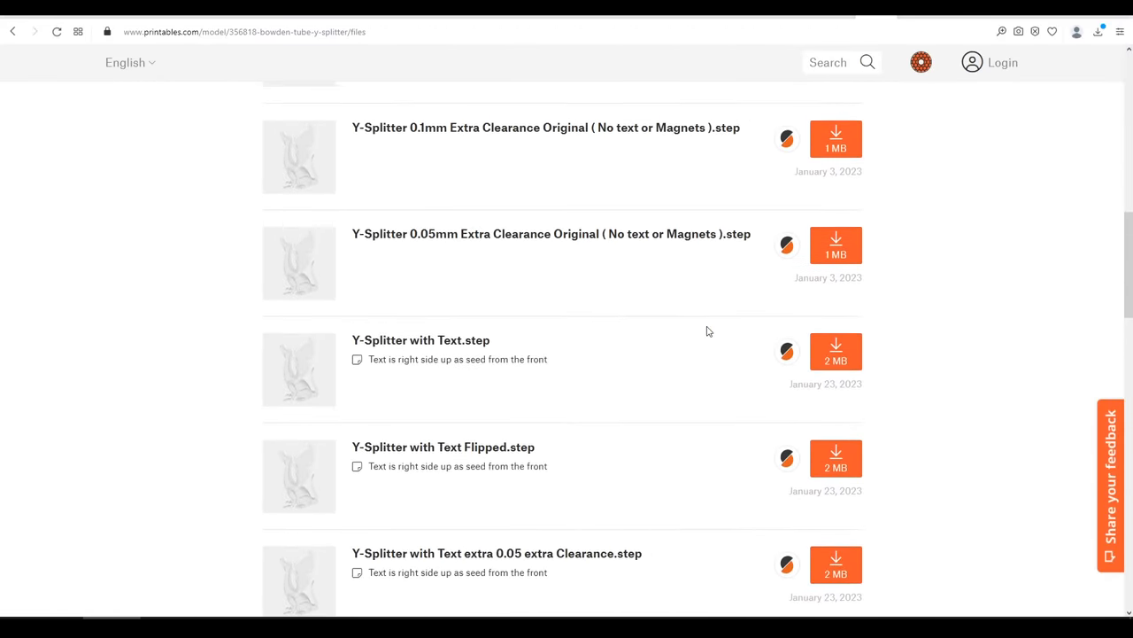
scroll(down, 3)
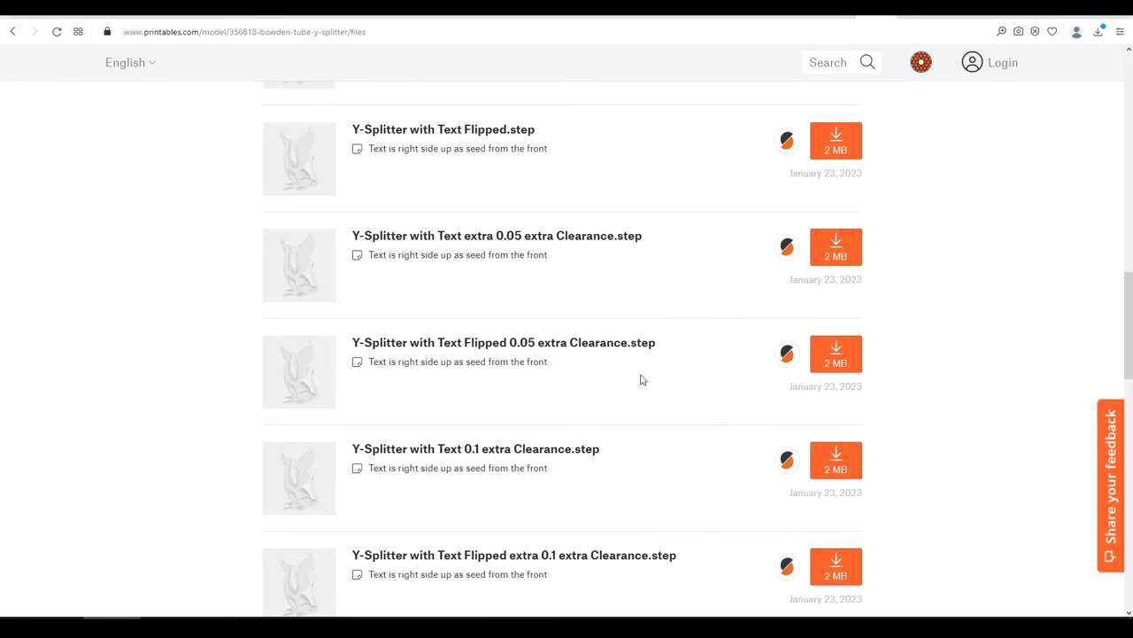